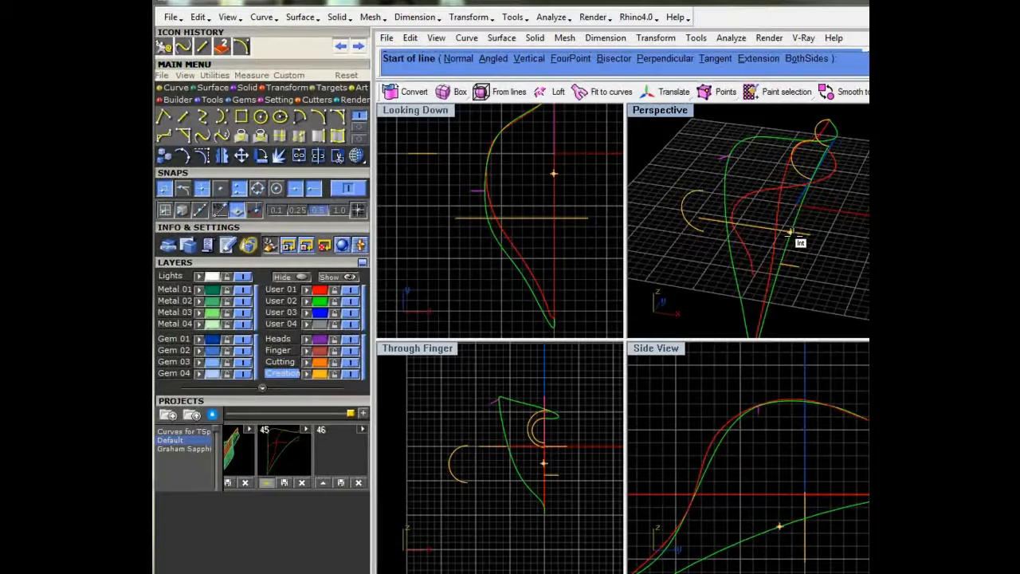
- Link the two open petal curve ends with a Blend Curves curve
drag(757, 223, 725, 247)
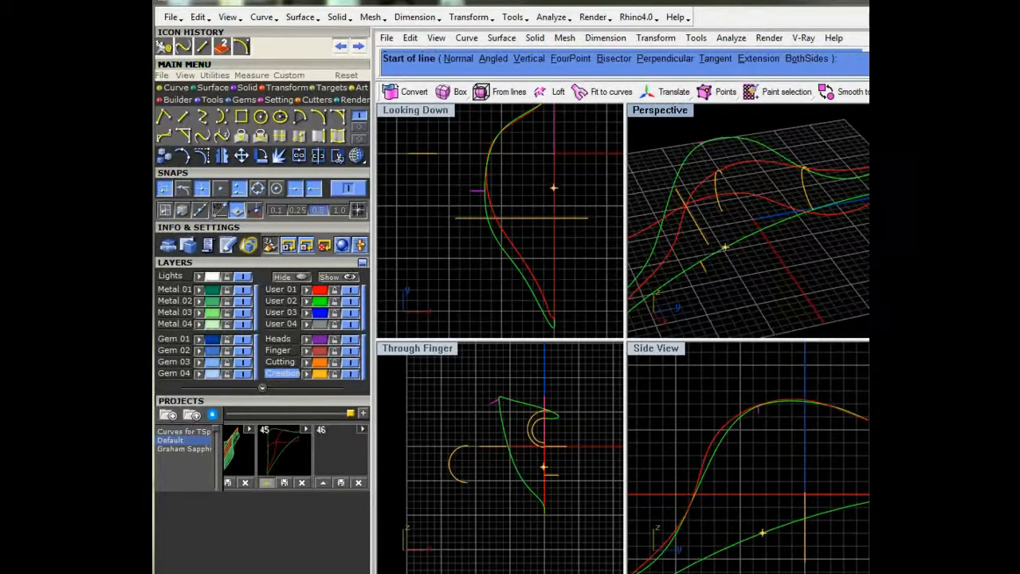
mouse_move(720, 252)
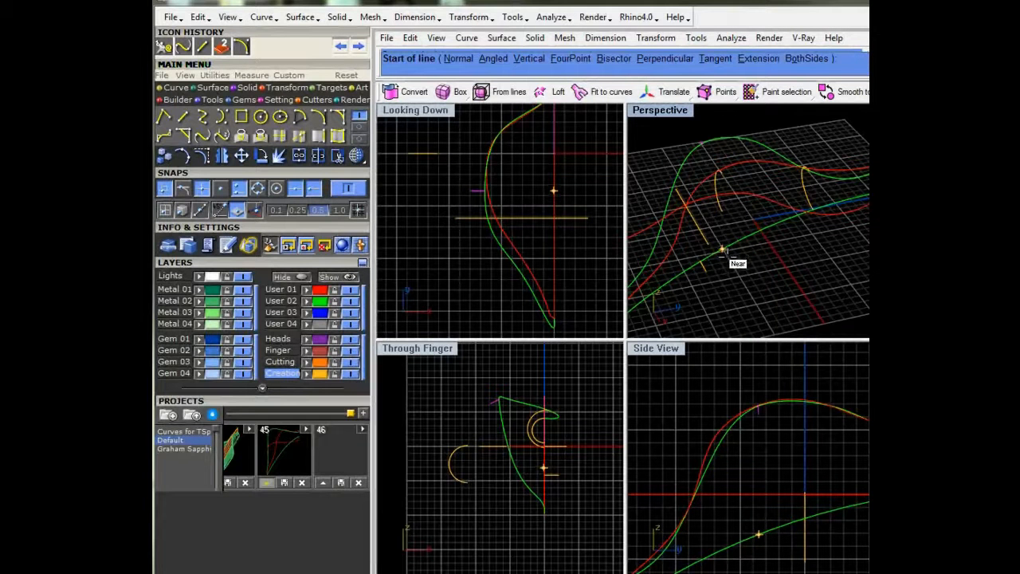
click(720, 247)
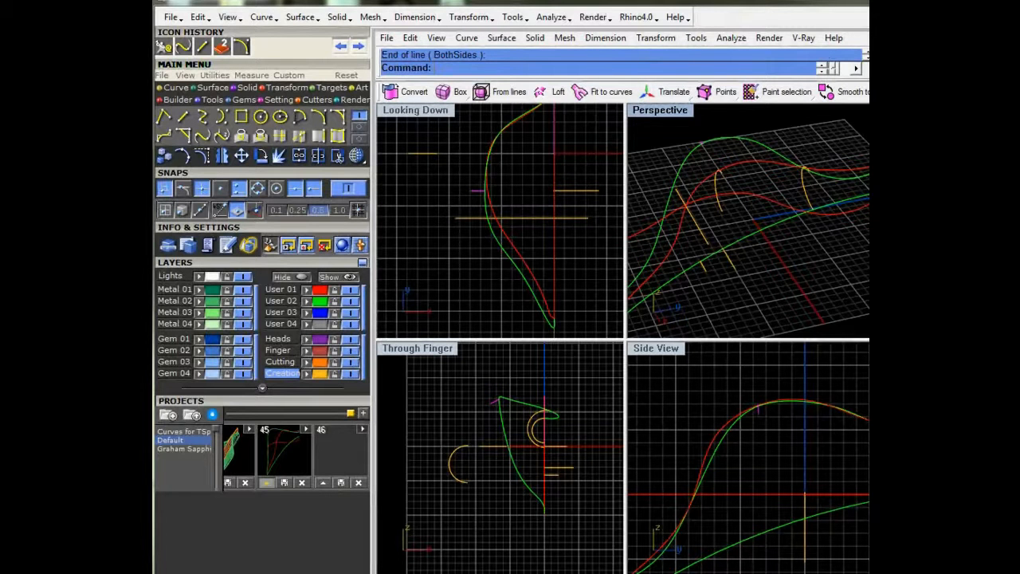
click(204, 136)
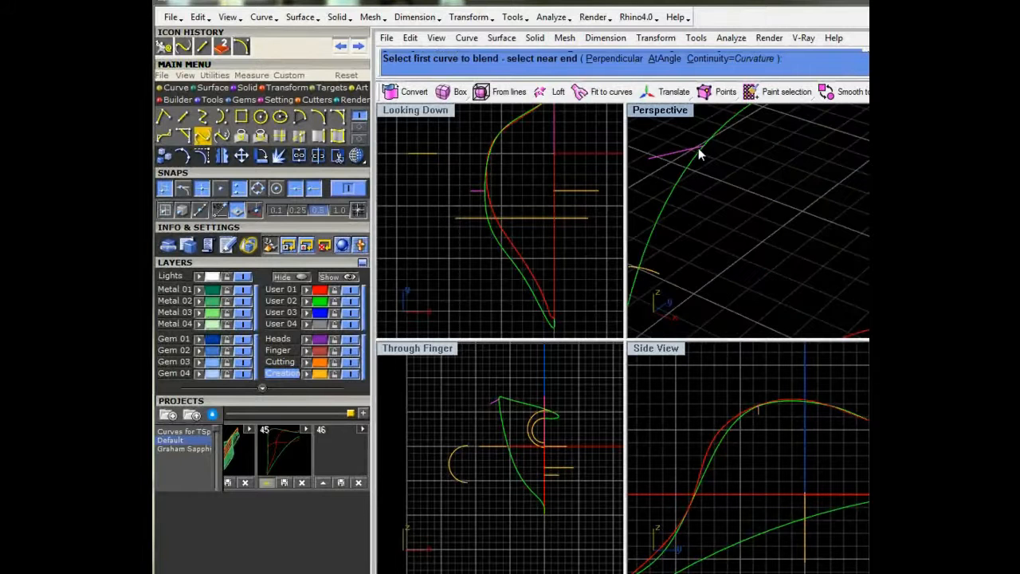
click(698, 153)
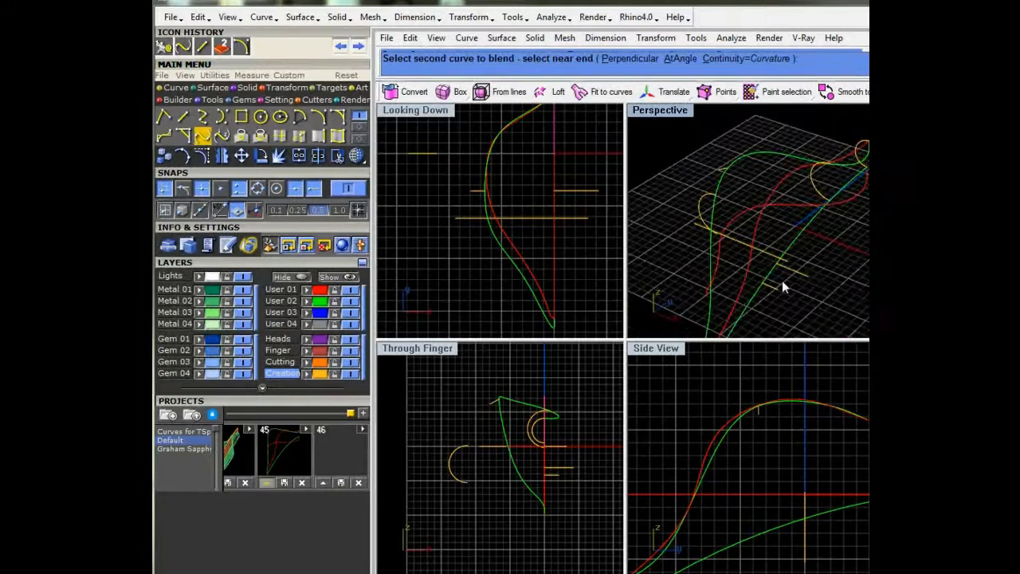
click(784, 274)
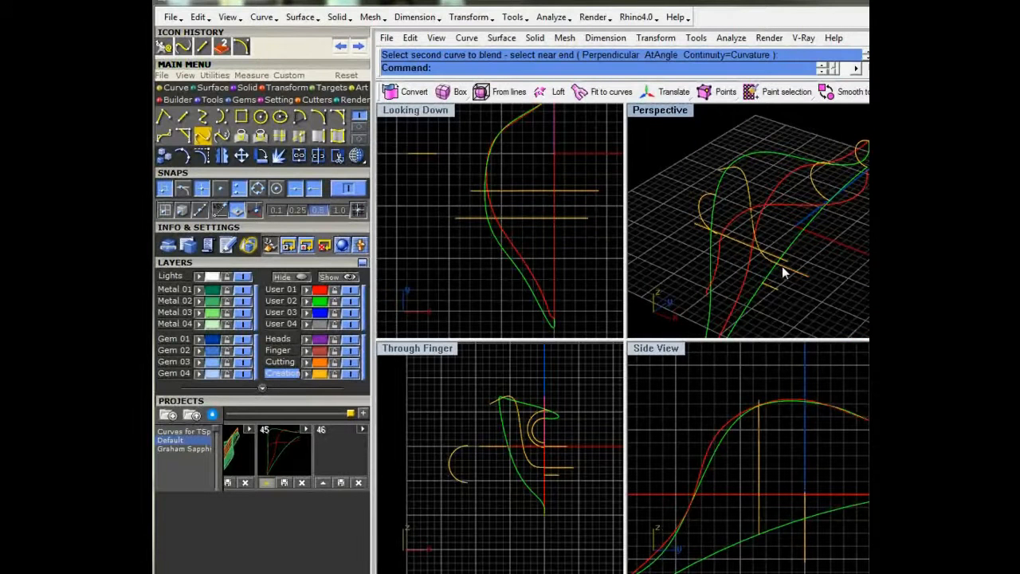
mouse_move(733, 239)
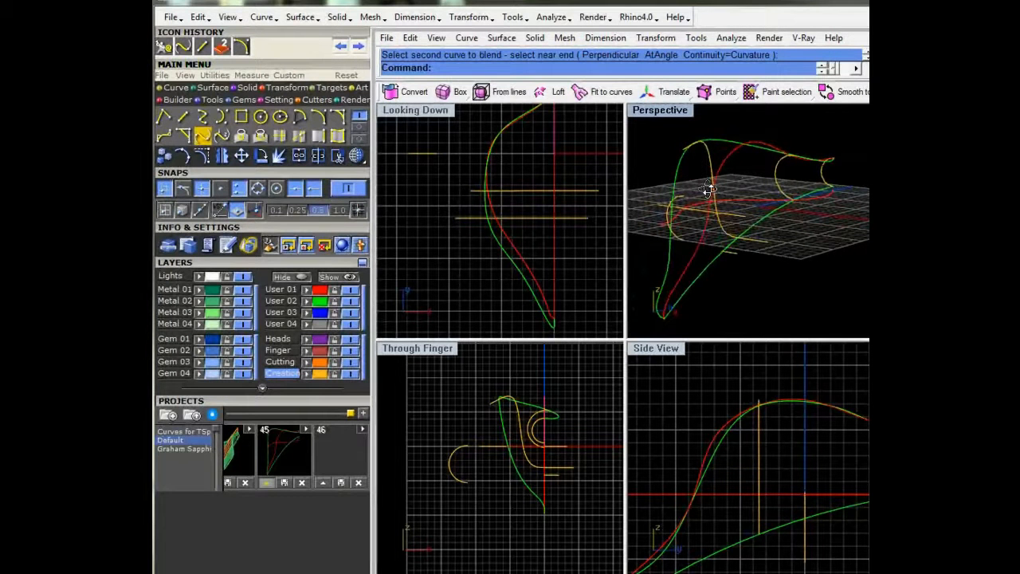
- Build a trial network surface over the petal curves and inspect it before discarding it
double_click(659, 109)
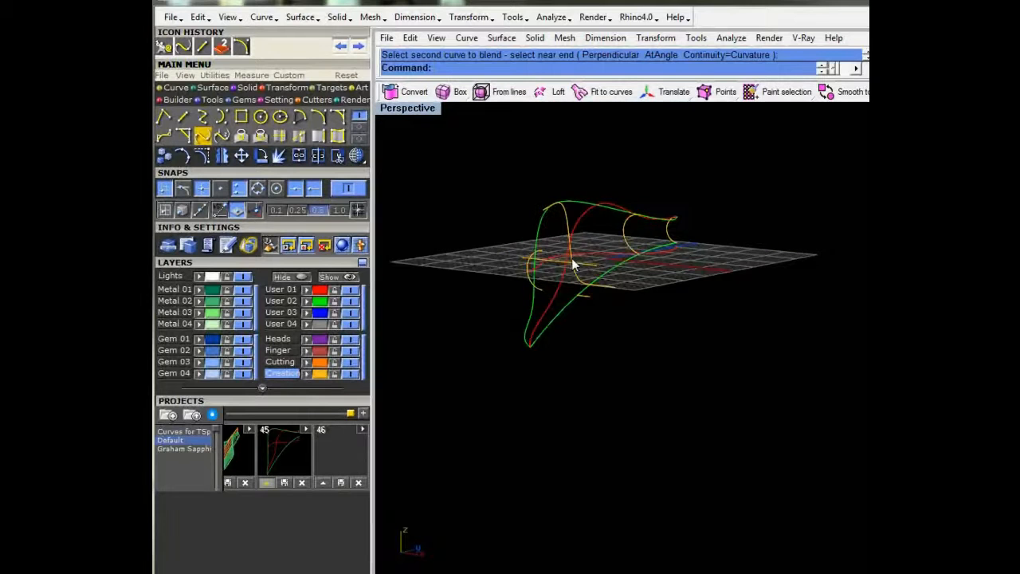
scroll(up, 3)
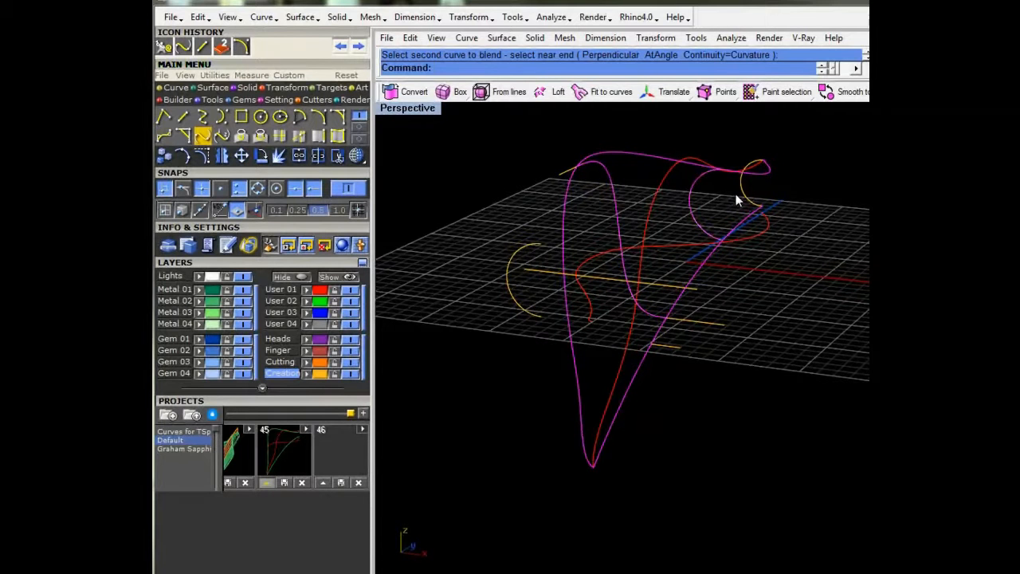
mouse_move(743, 197)
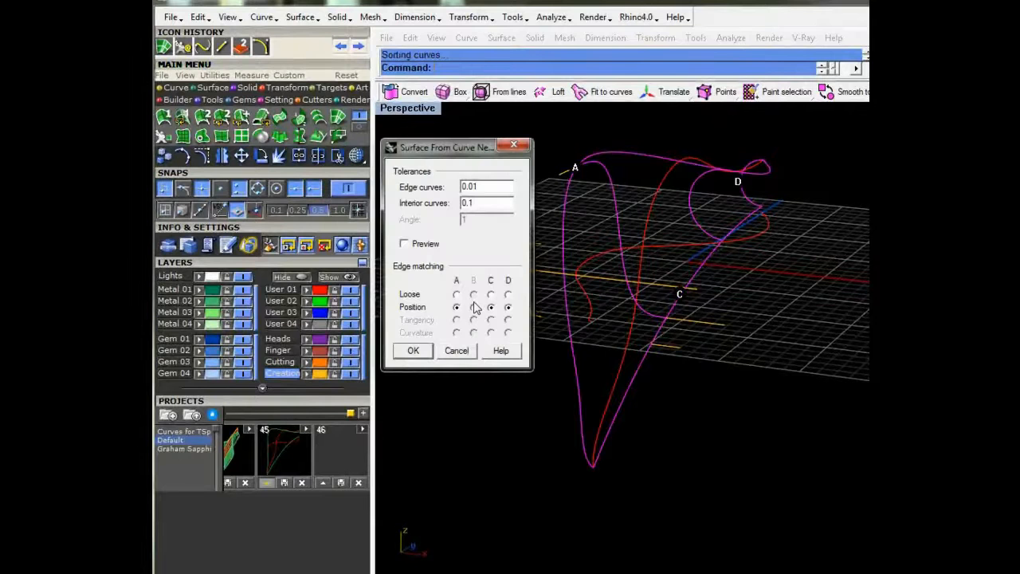
click(413, 350)
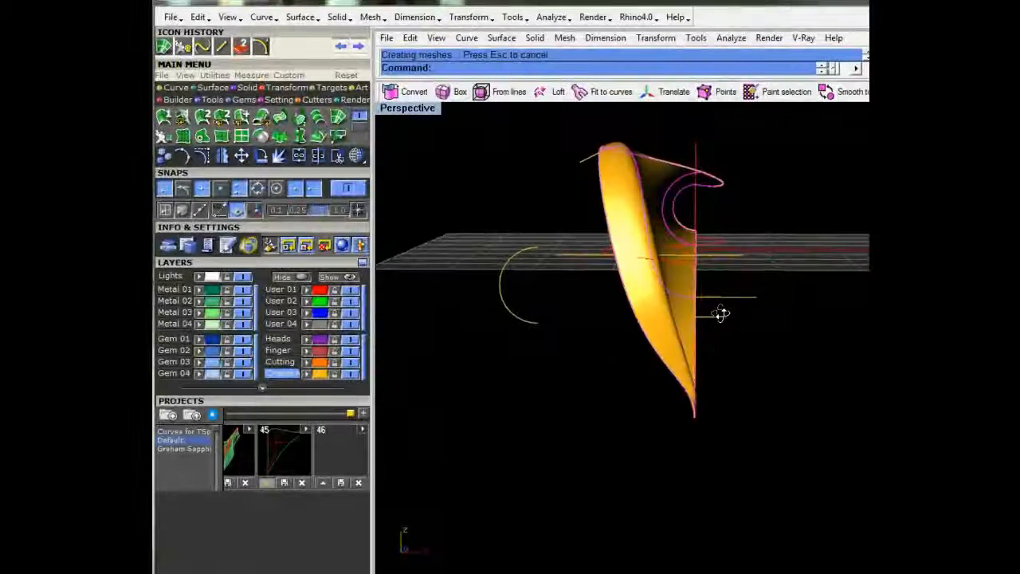
drag(717, 310, 678, 255)
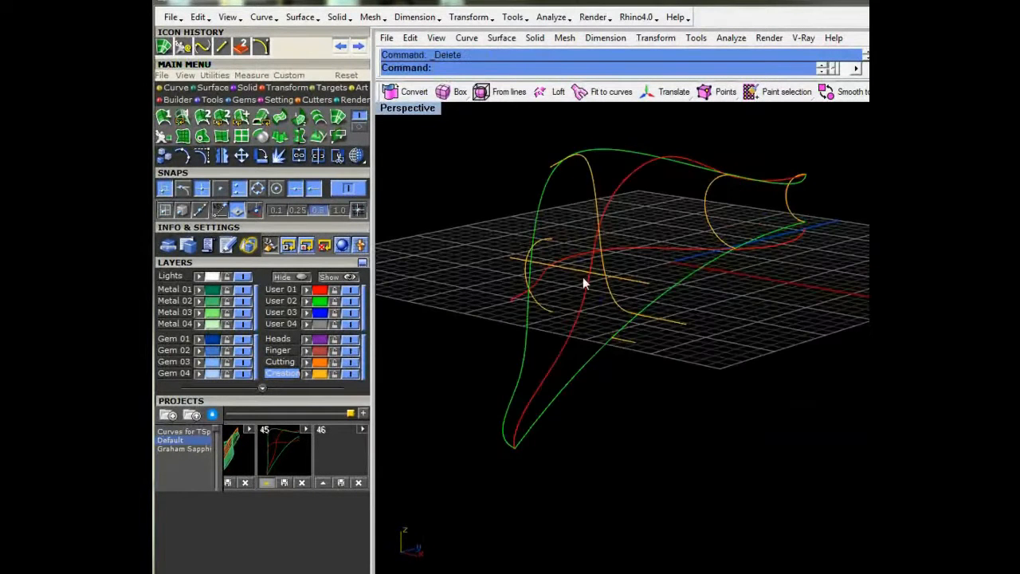
- Show the outline curve's control points and drag them to refine the petal profile
drag(587, 283, 590, 309)
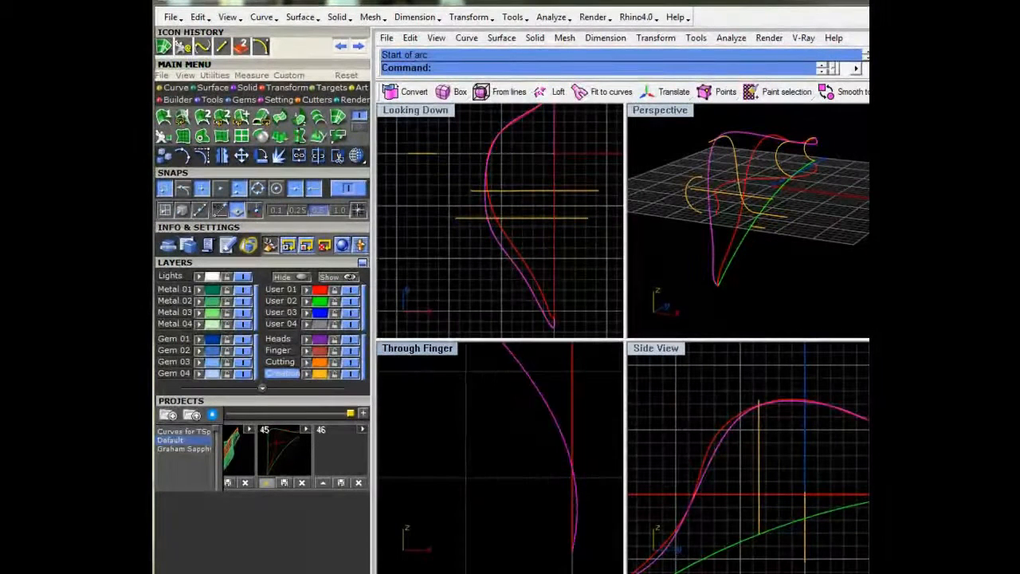
click(204, 156)
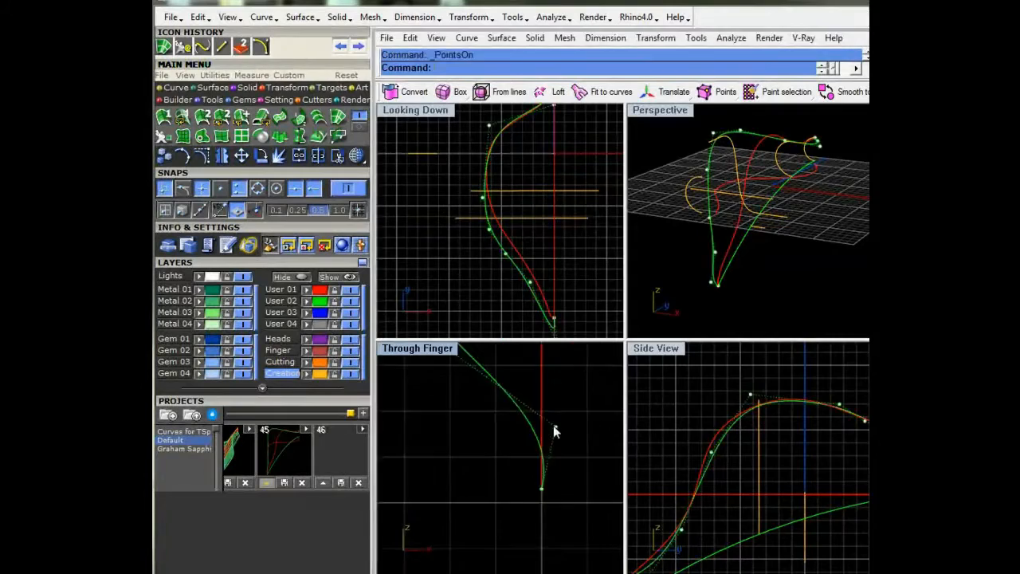
drag(554, 430, 504, 470)
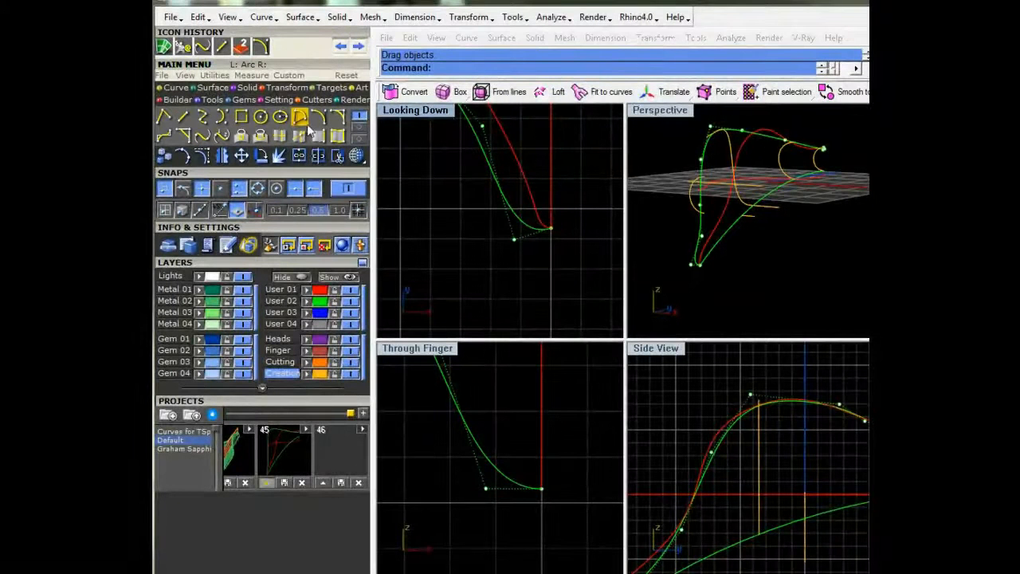
click(300, 117)
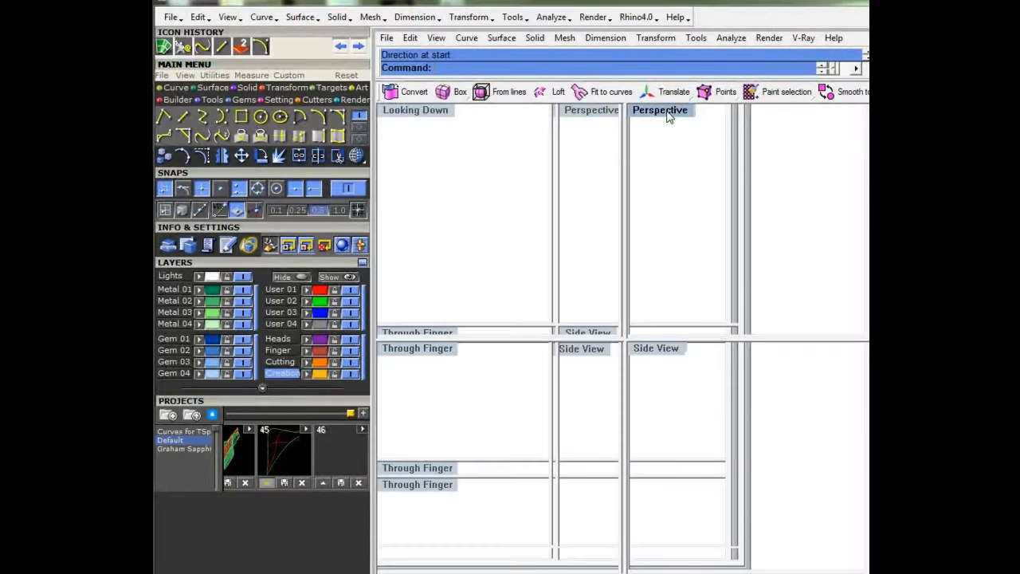
- Create a network surface from the reshaped curves with default tolerances
double_click(660, 110)
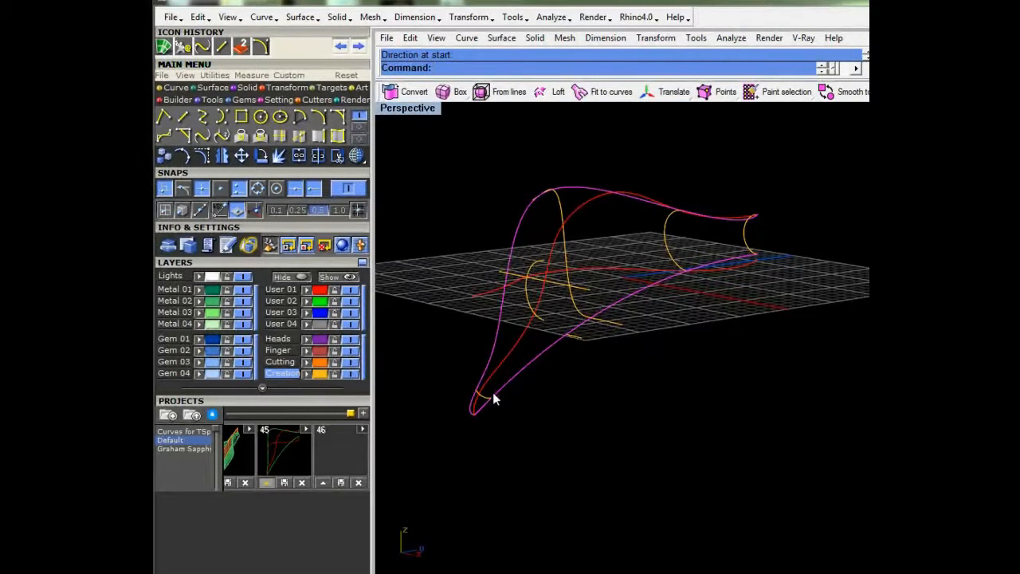
mouse_move(568, 264)
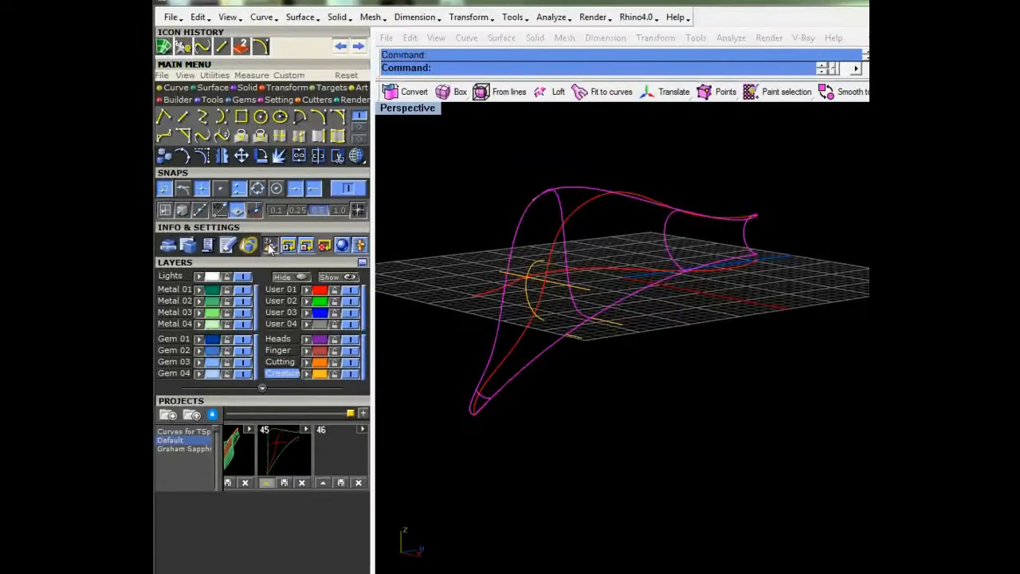
mouse_move(269, 246)
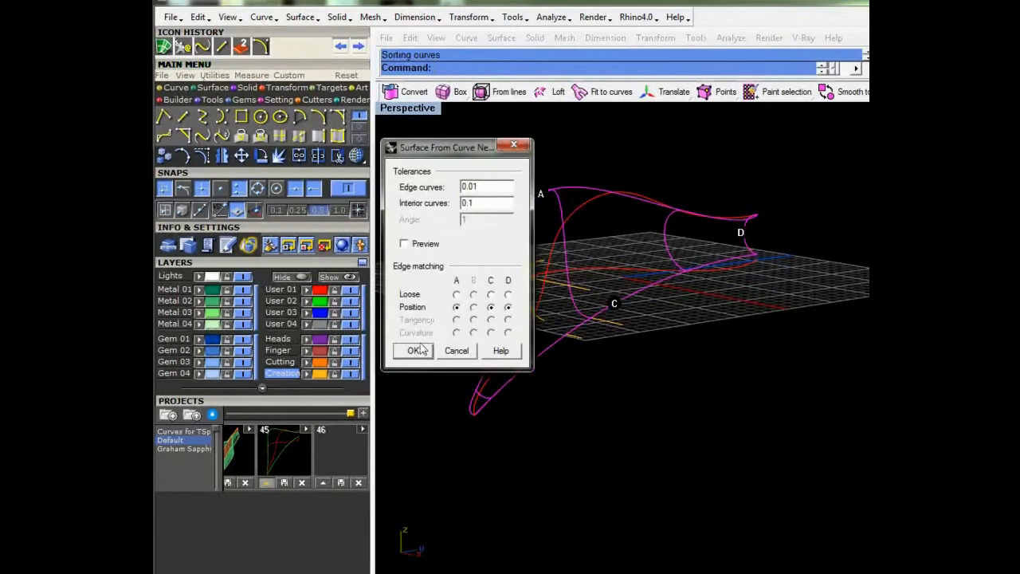
click(414, 351)
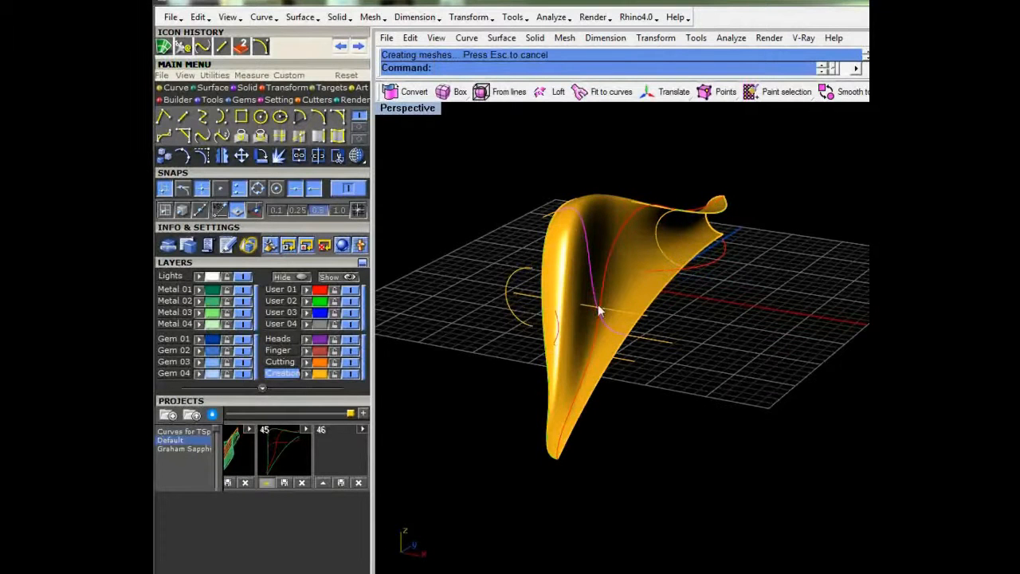
mouse_move(429, 134)
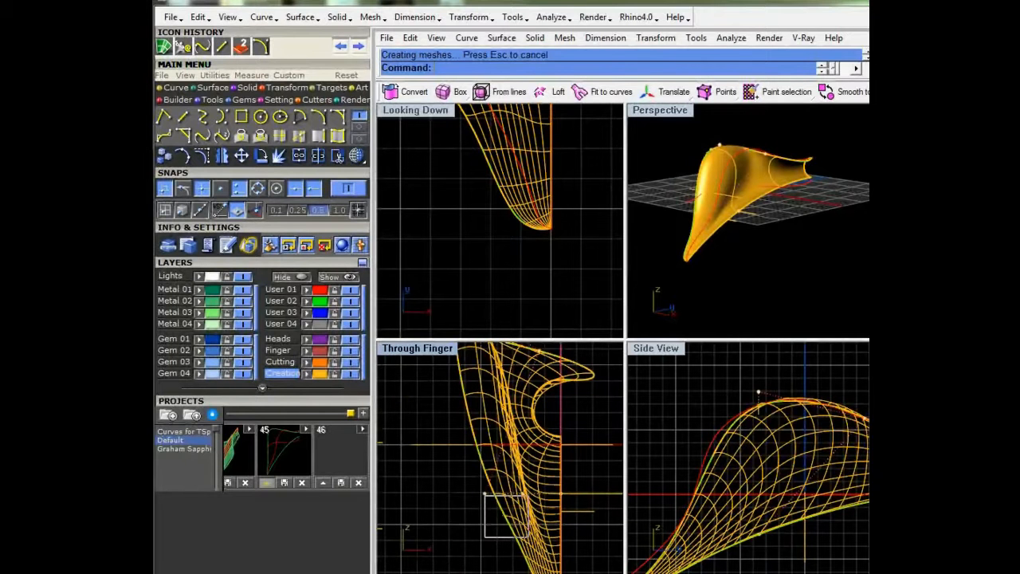
- Inspect the petal surface's isocurves in the four views and orbit the shaded result
click(487, 529)
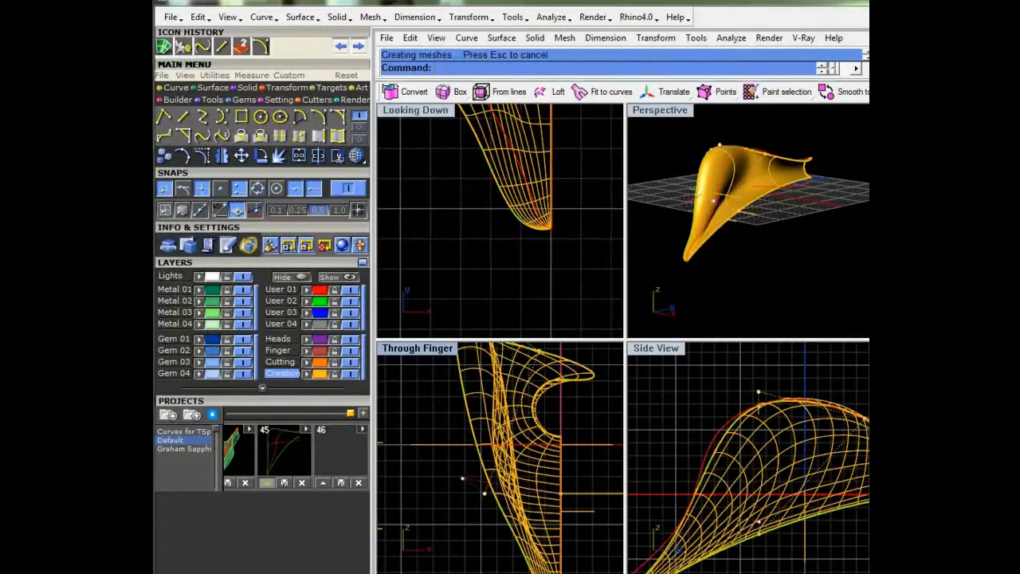
click(558, 383)
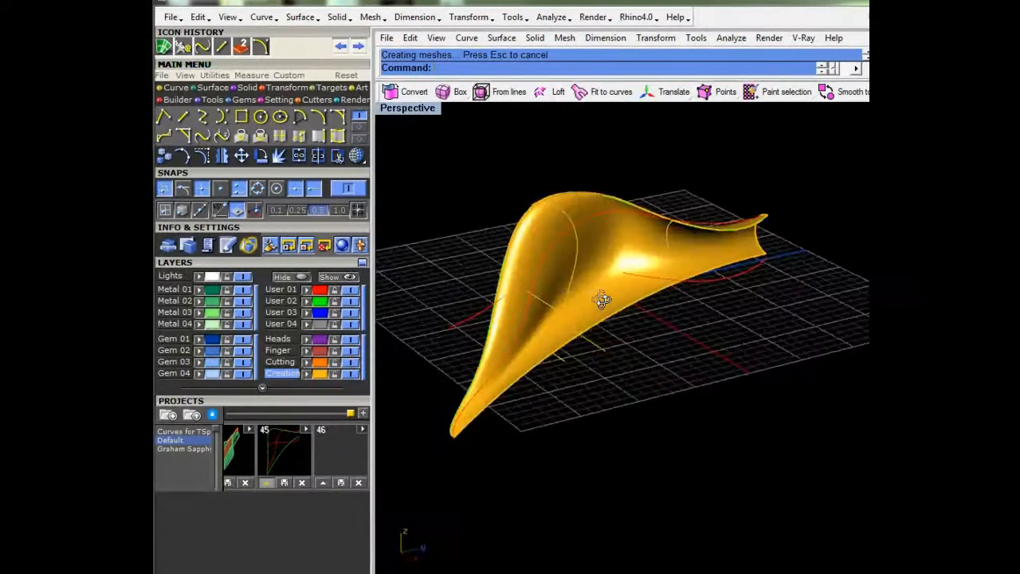
drag(603, 299, 641, 267)
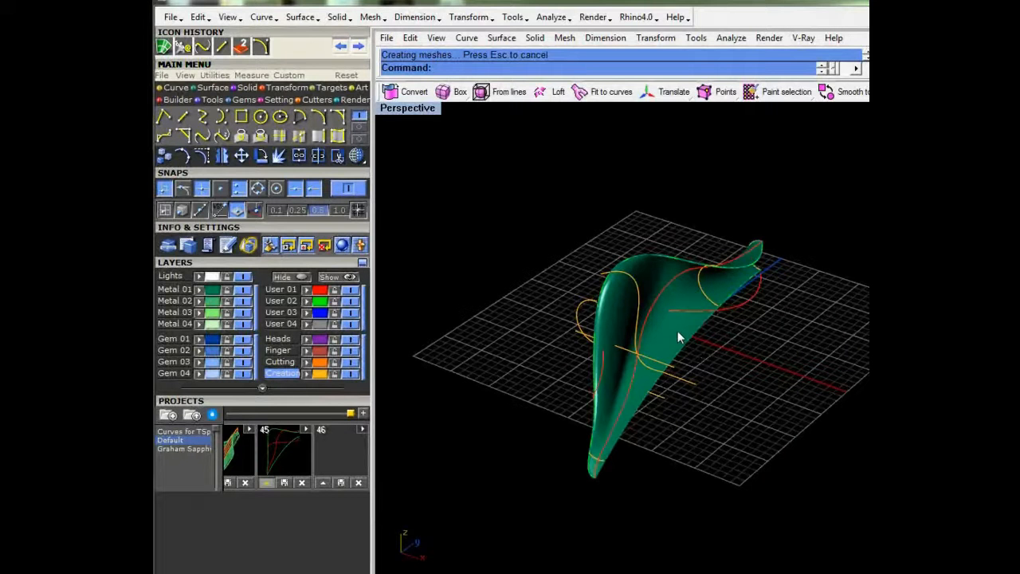
- Mirror the petal surface about its tip and orbit to inspect the mirrored pair
click(243, 156)
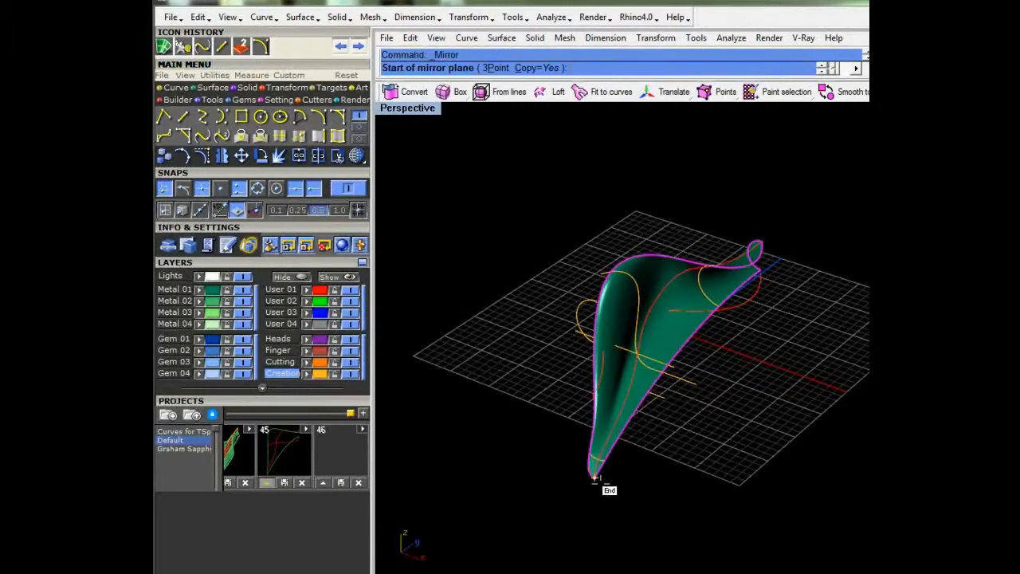
click(593, 478)
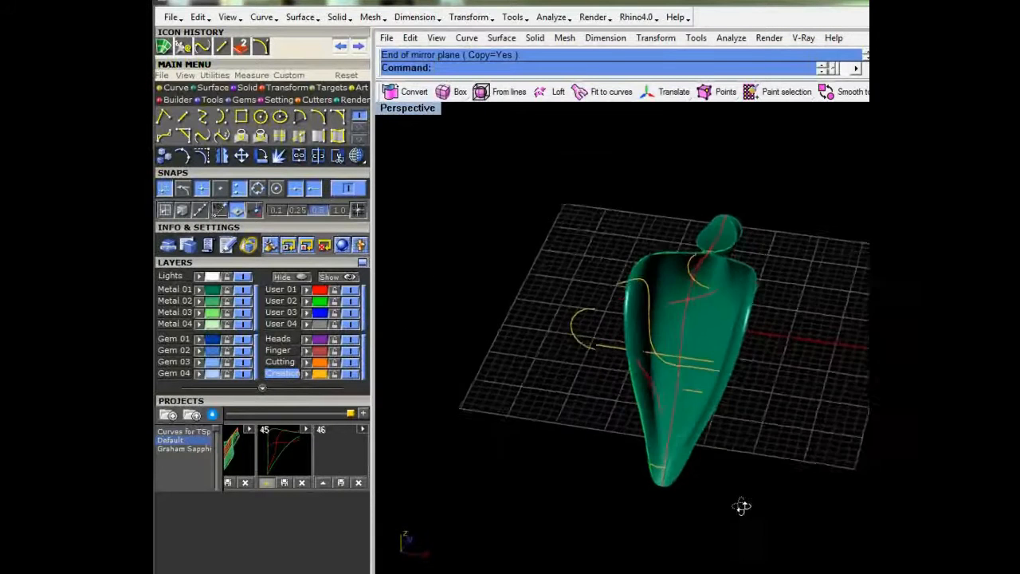
drag(685, 359, 741, 302)
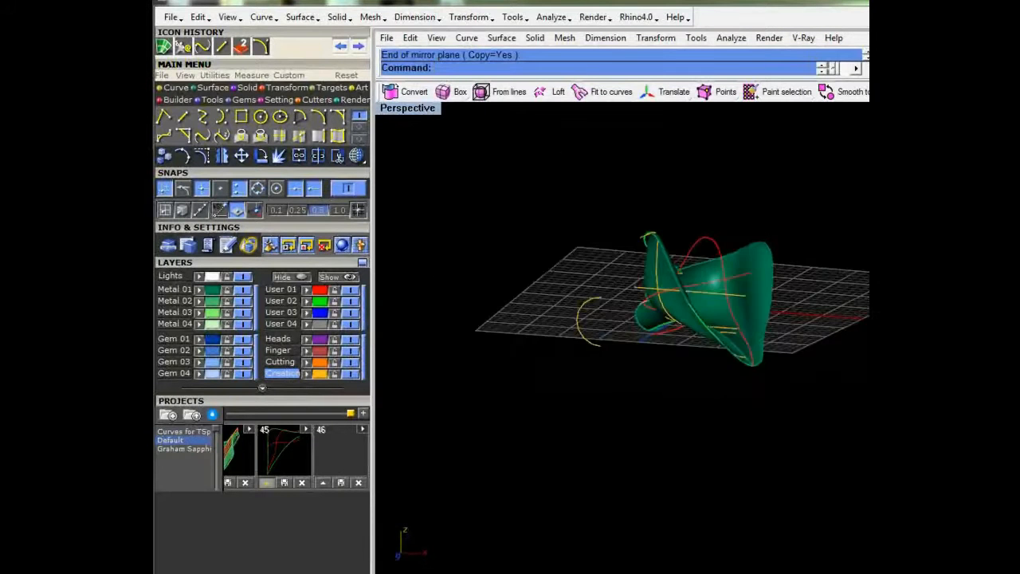
drag(677, 303, 637, 319)
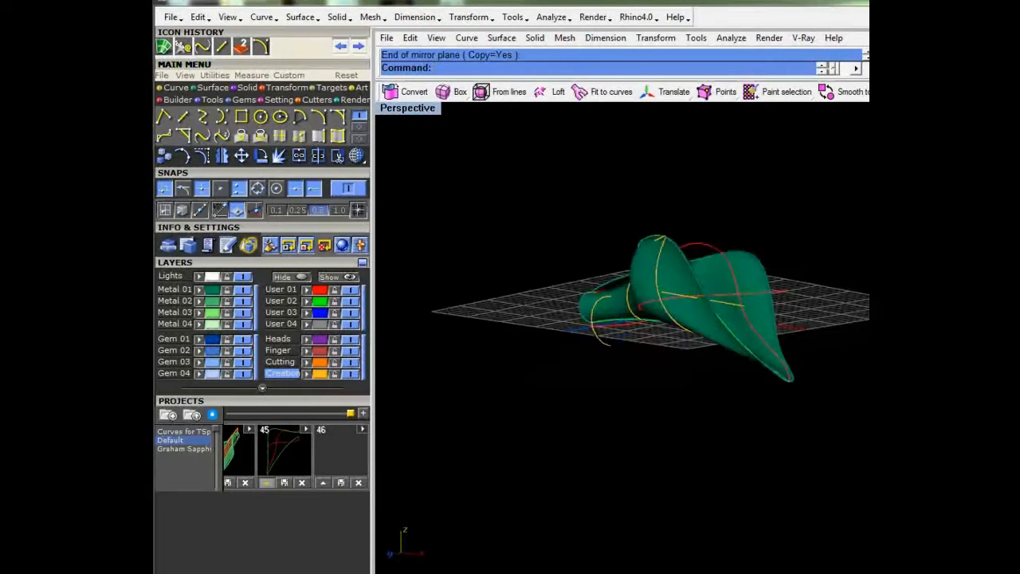
drag(677, 303, 682, 390)
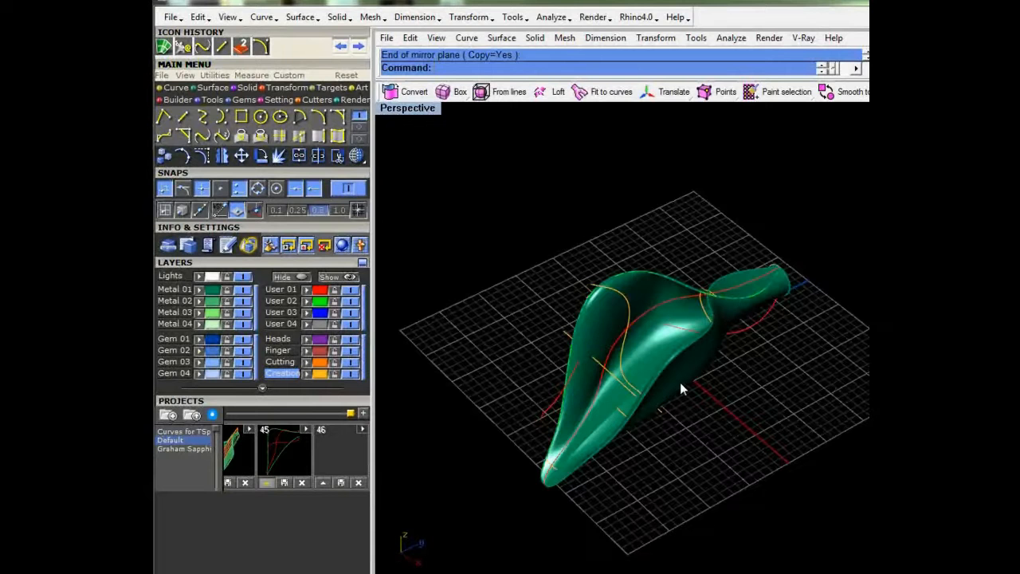
drag(683, 389, 676, 282)
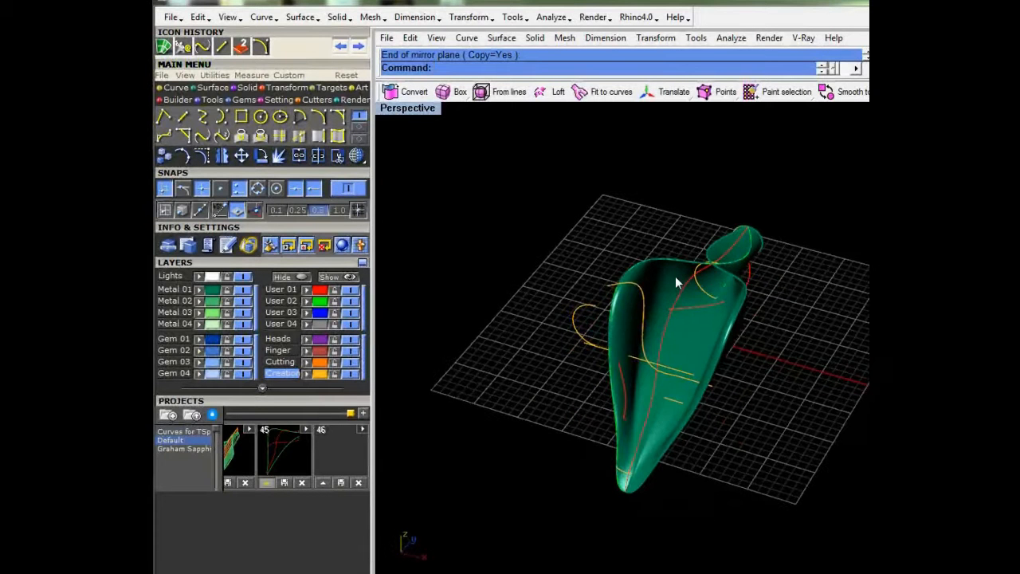
mouse_move(646, 433)
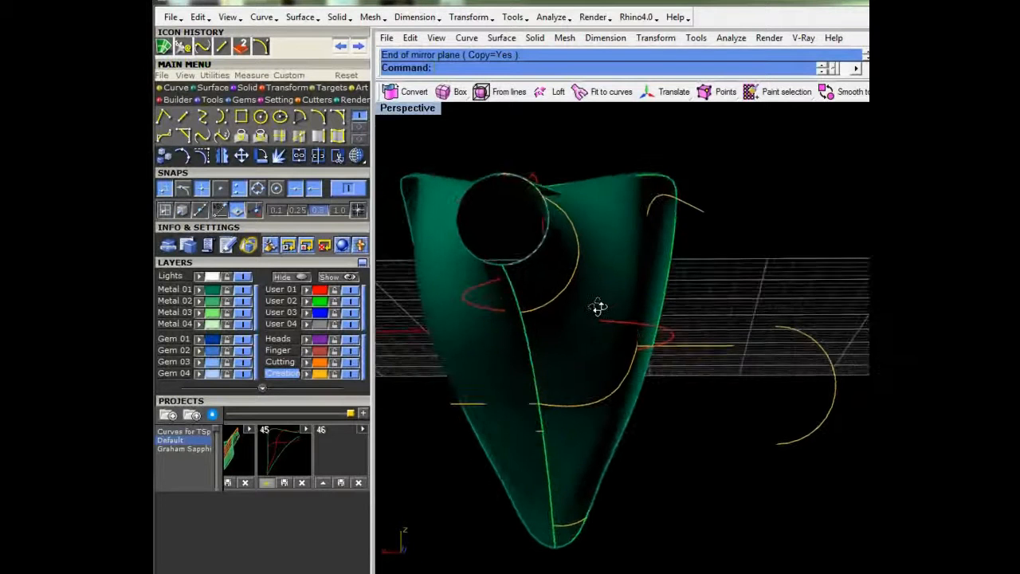
drag(598, 306, 607, 354)
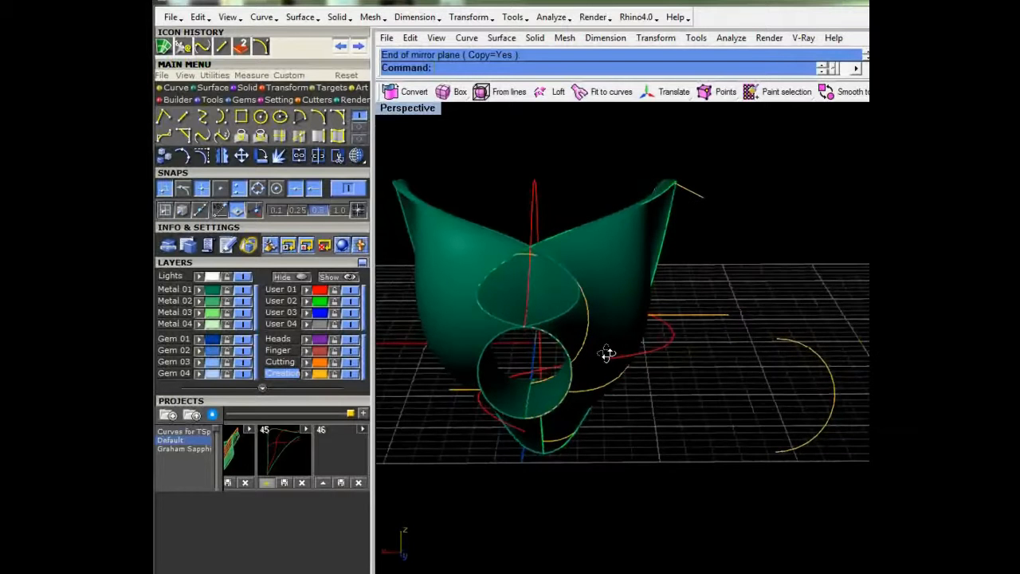
drag(606, 354, 593, 309)
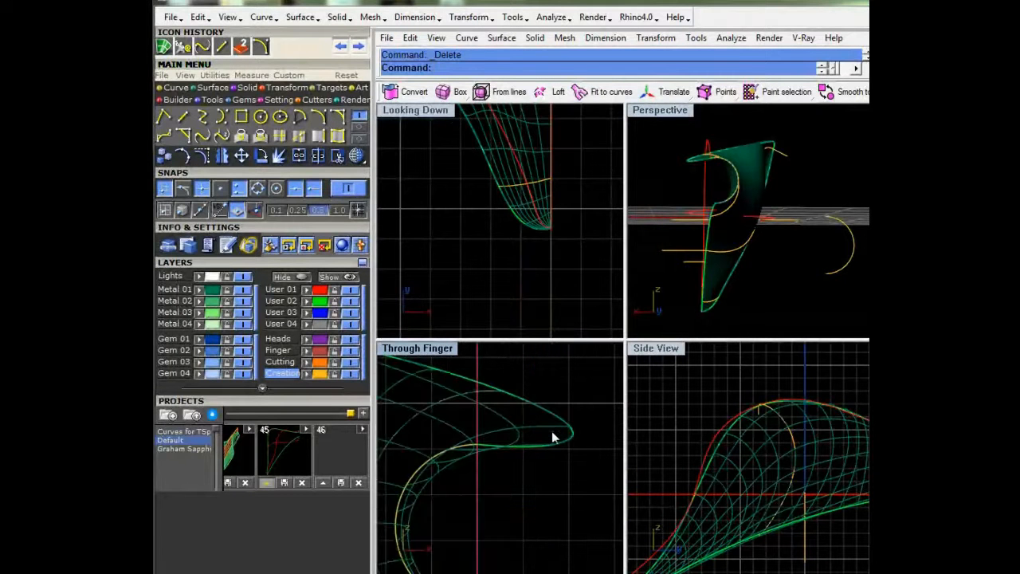
- Select the petal surface and repeat Mirror with a copy across the same plane
click(555, 437)
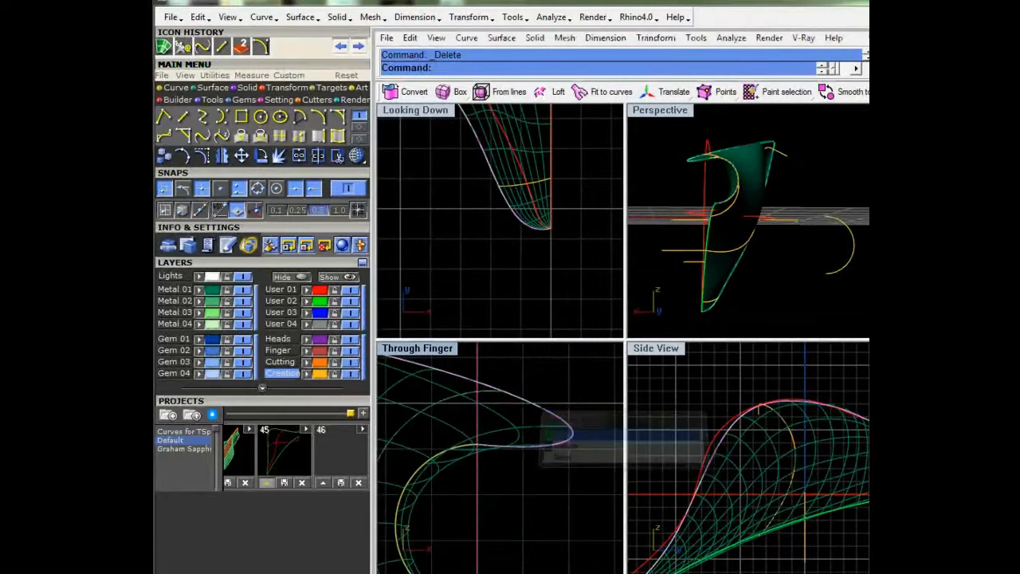
key(Delete)
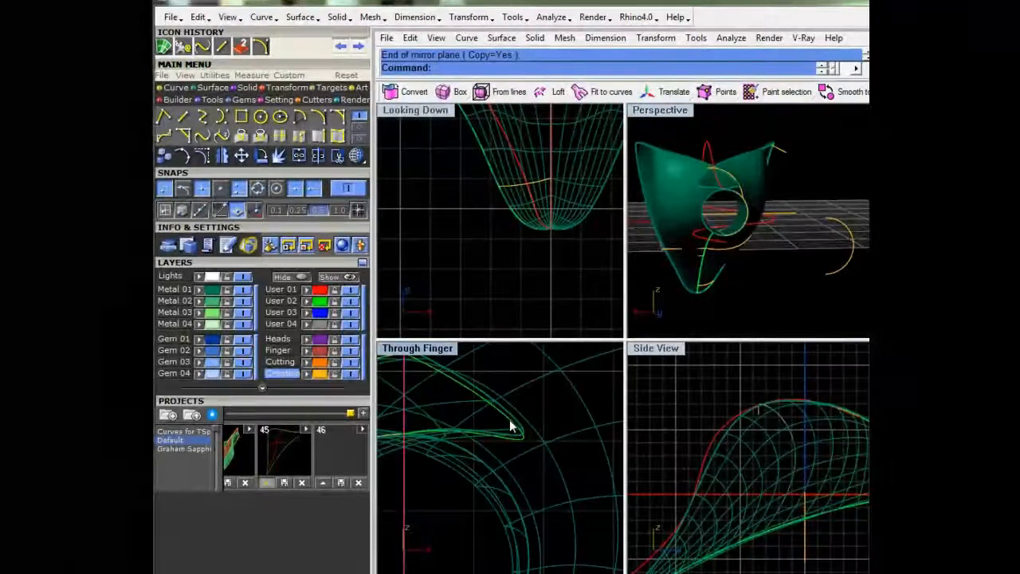
- Turn on the petal surface's control points and orbit to view them
click(242, 156)
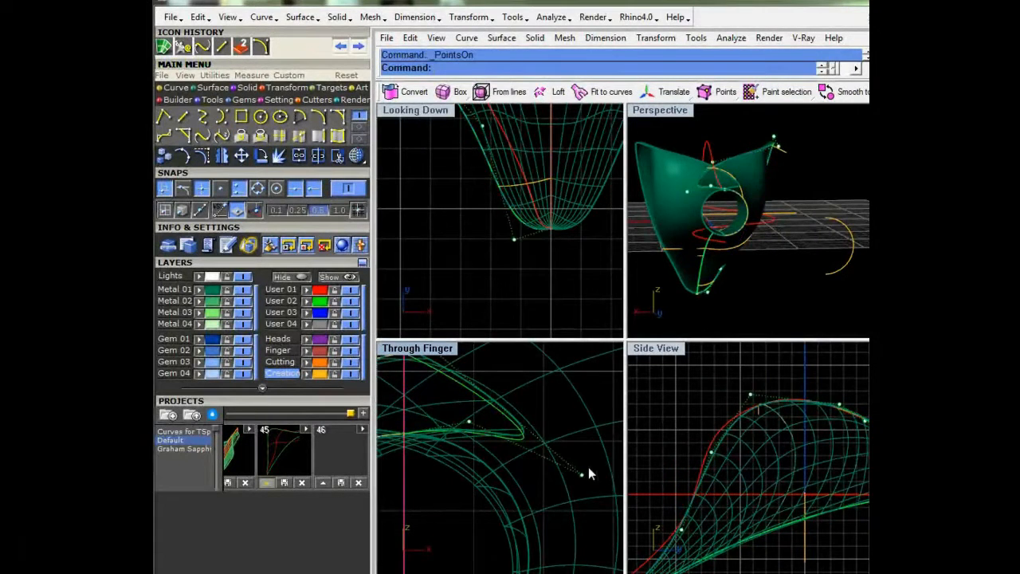
drag(589, 475, 542, 502)
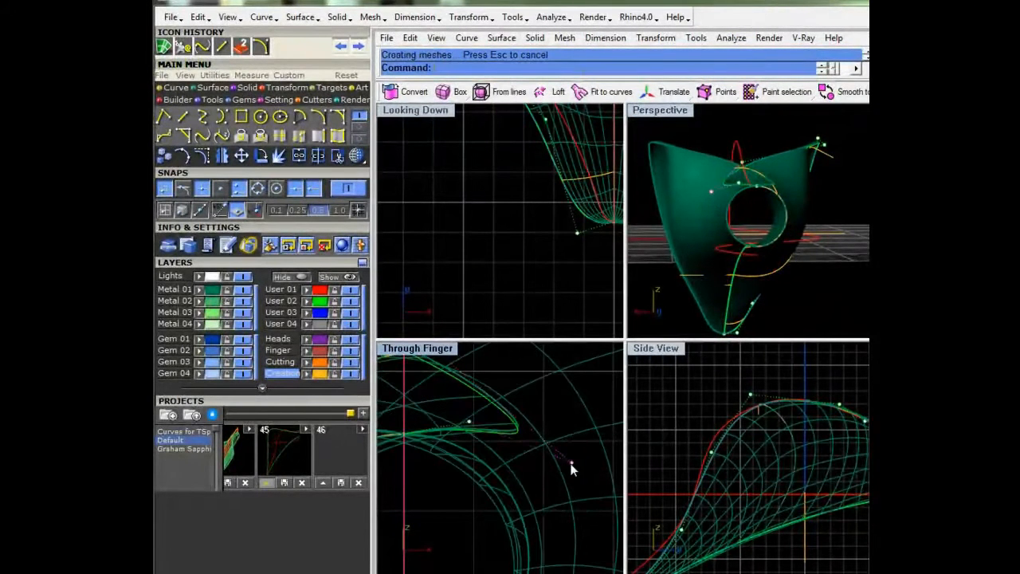
mouse_move(763, 236)
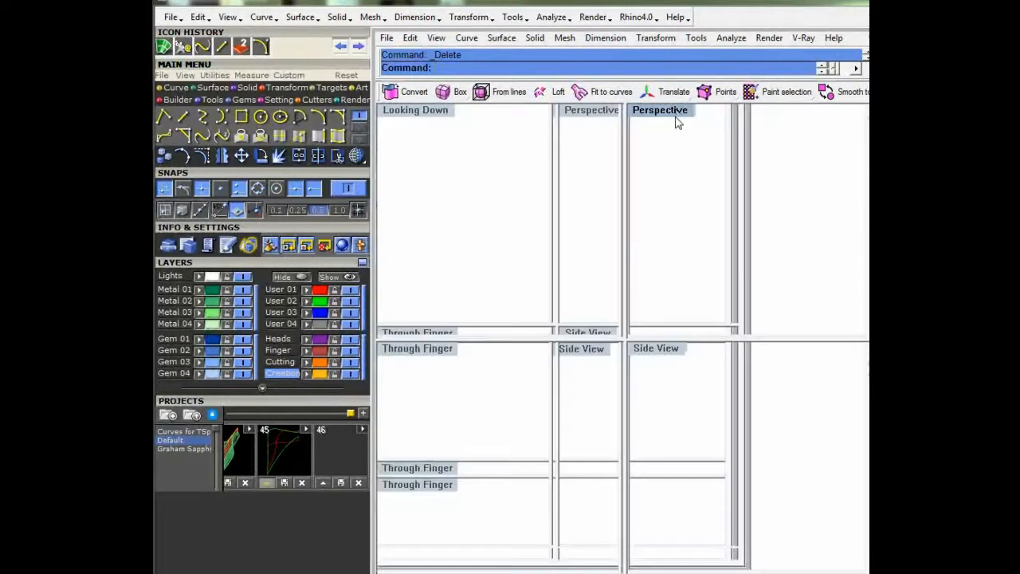
- Offset the petal surface by 0.5 as a solid and orbit the thickened result
double_click(660, 110)
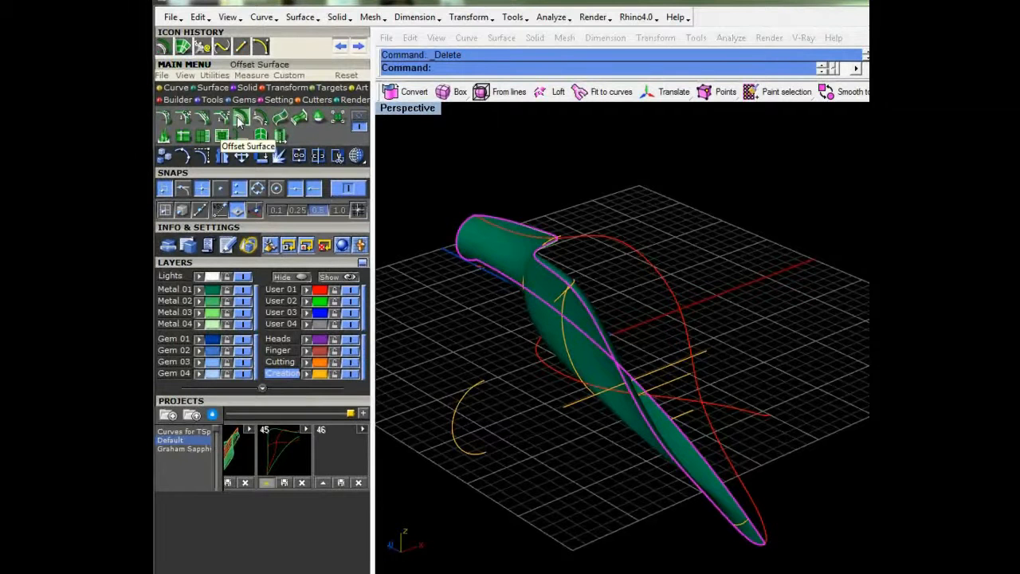
click(242, 118)
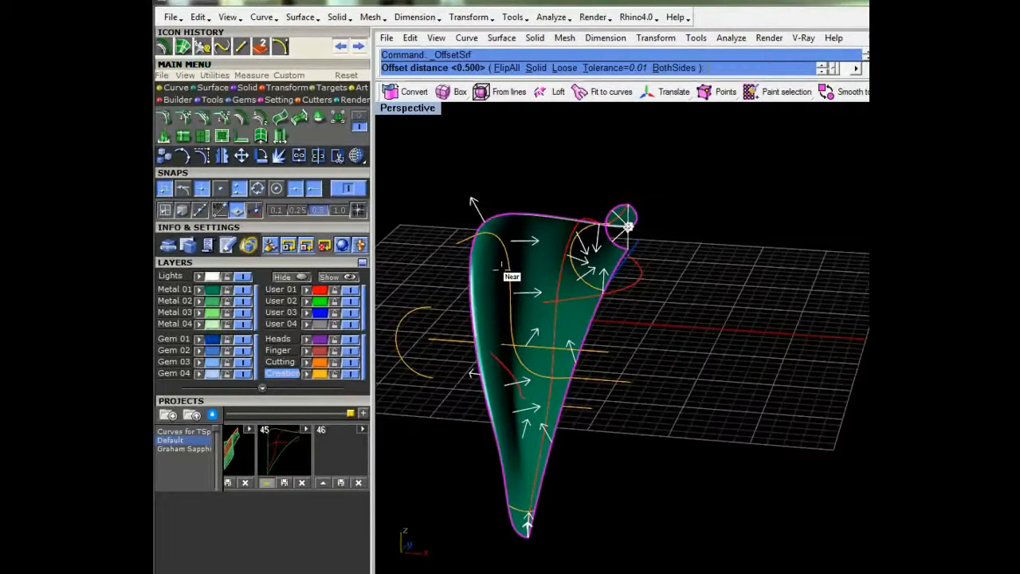
mouse_move(532, 253)
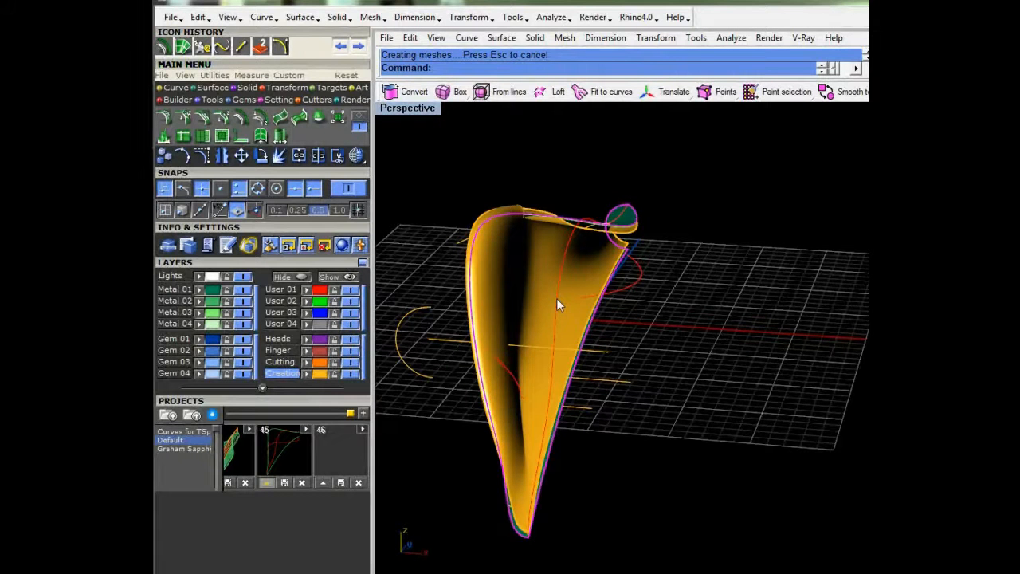
drag(558, 303, 688, 263)
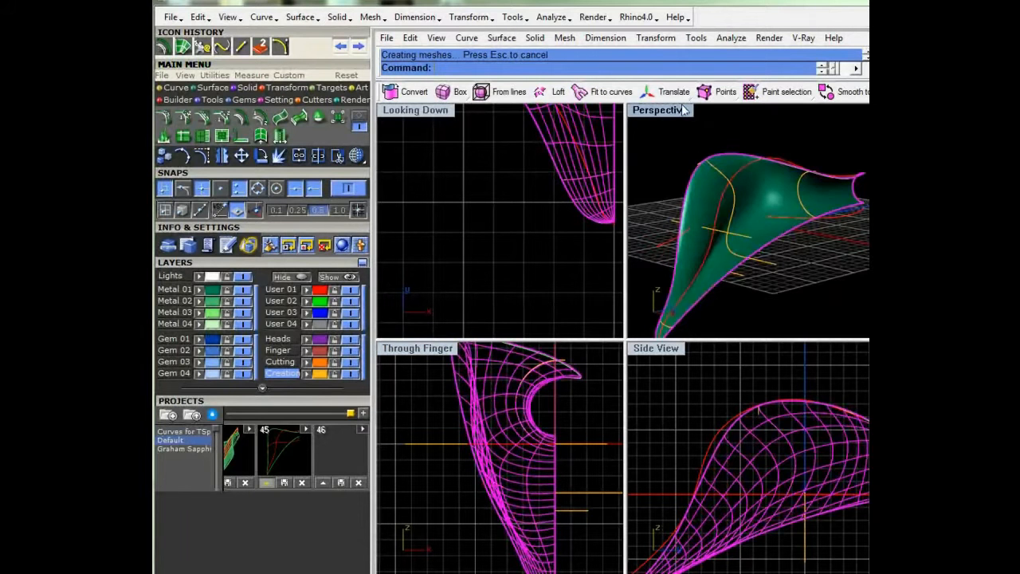
- Rebuild the surface with U 15 and V 8 points, preview, and dismiss the history warning
double_click(660, 108)
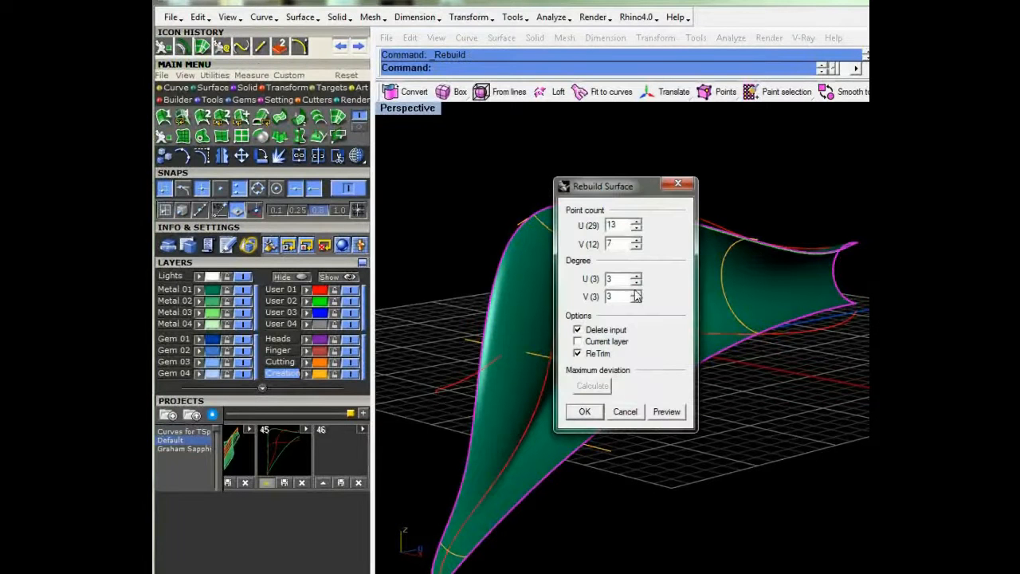
mouse_move(621, 237)
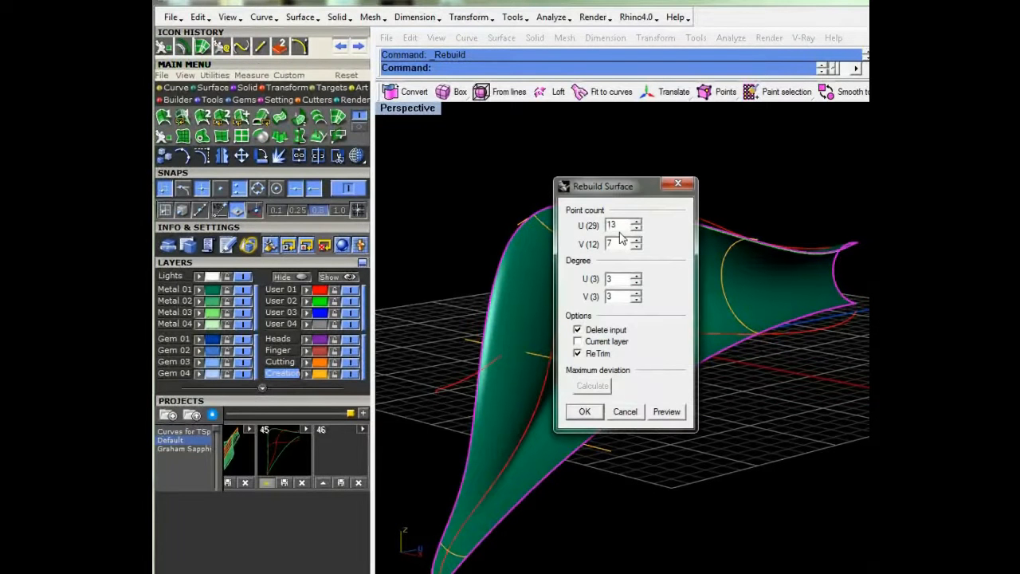
triple_click(621, 226)
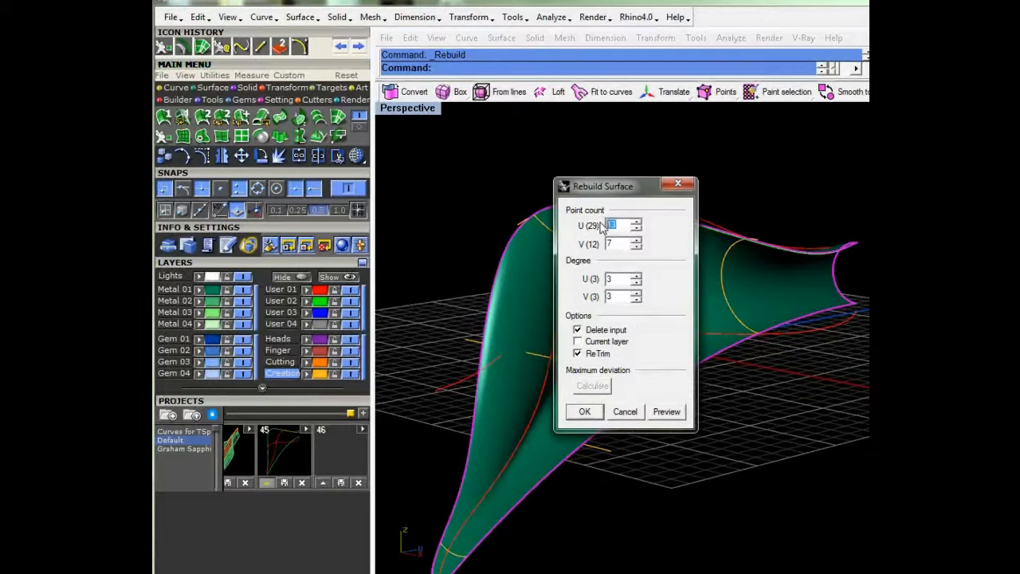
text(17)
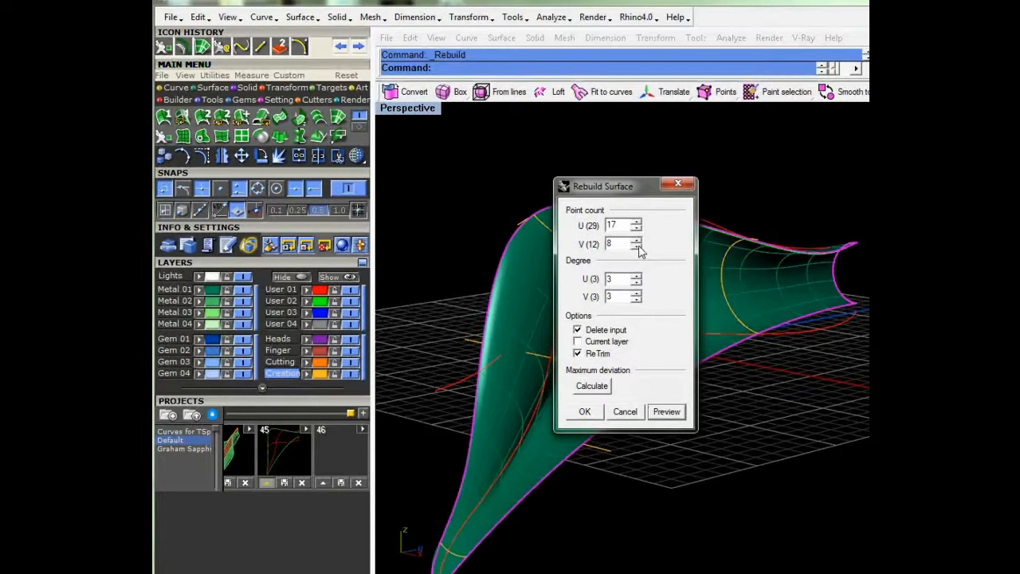
click(638, 223)
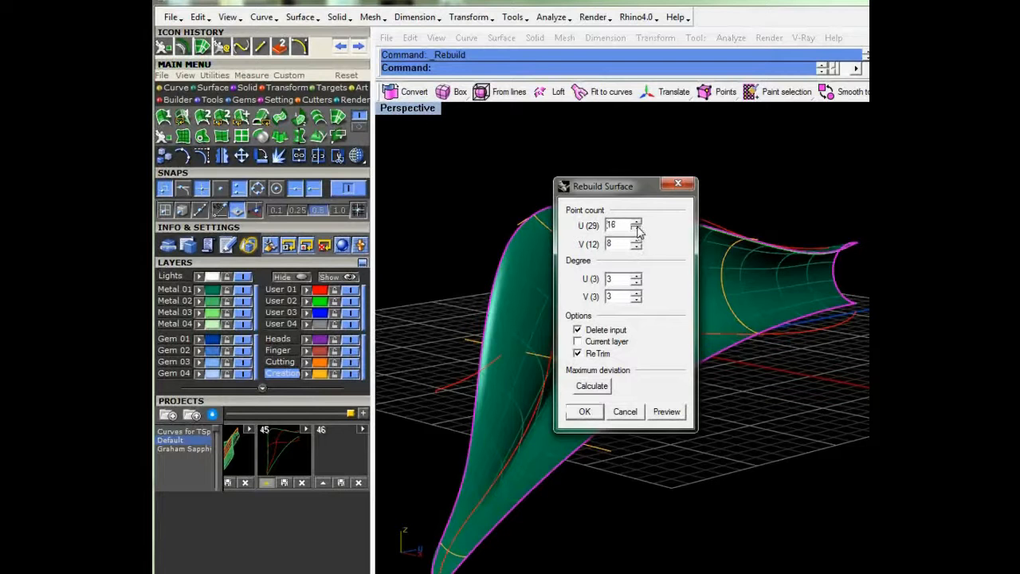
click(668, 411)
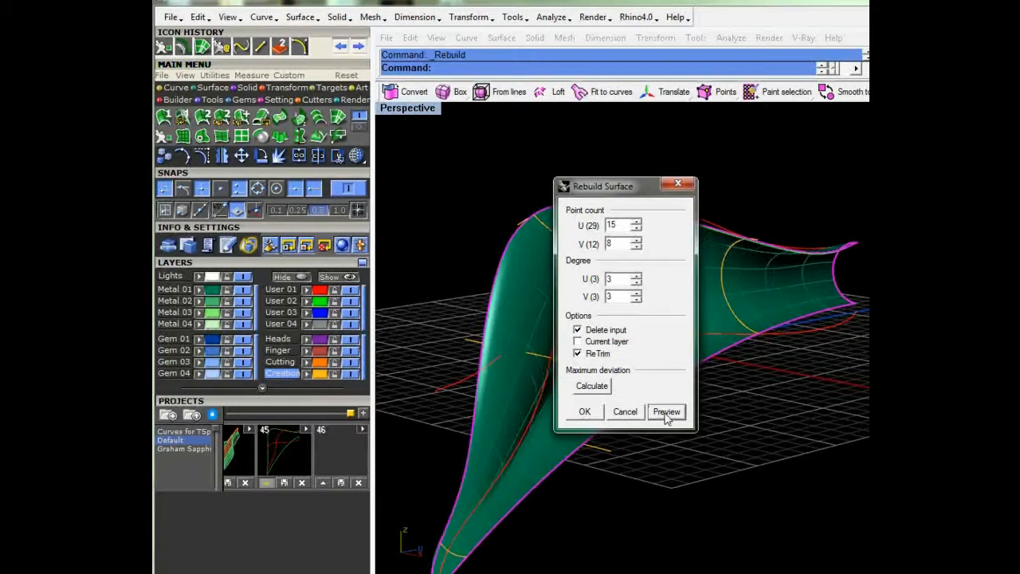
click(585, 411)
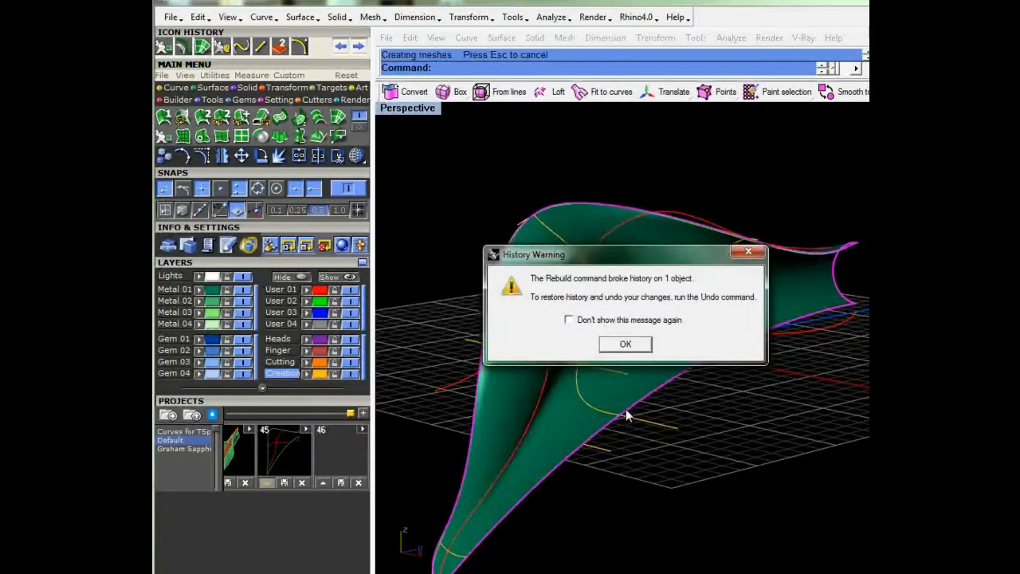
click(625, 344)
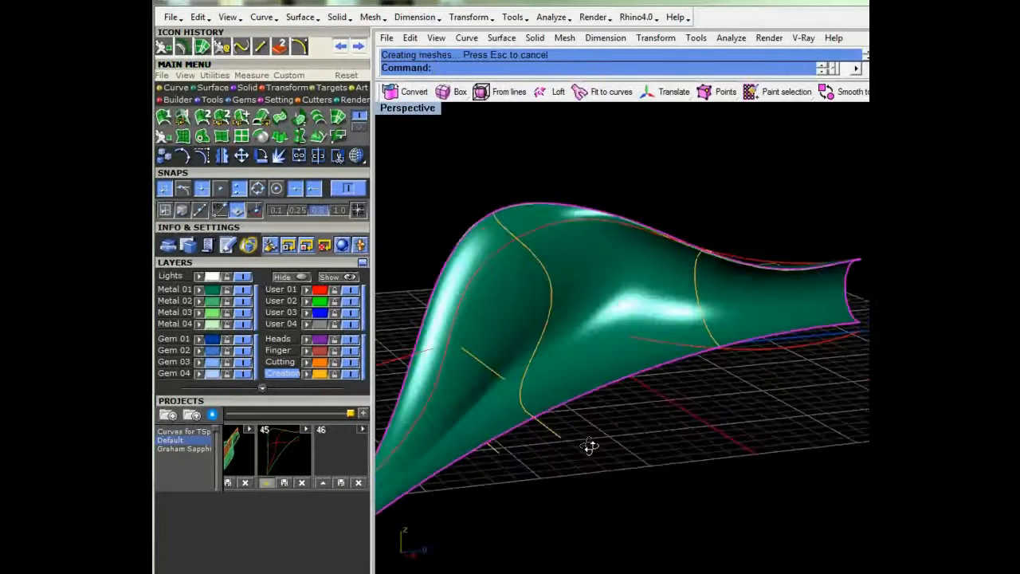
drag(590, 445, 542, 425)
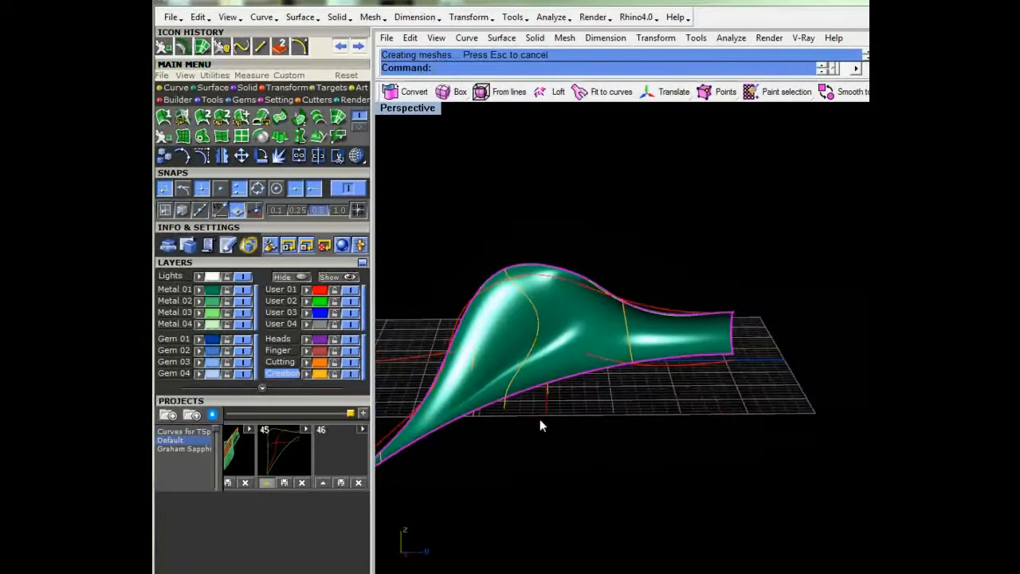
drag(541, 427, 398, 265)
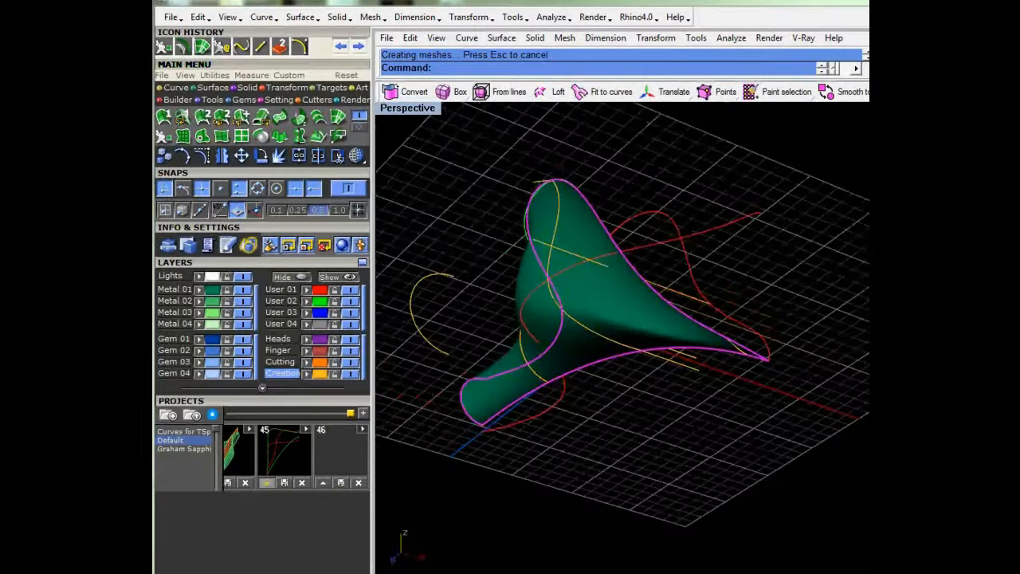
drag(622, 318, 529, 357)
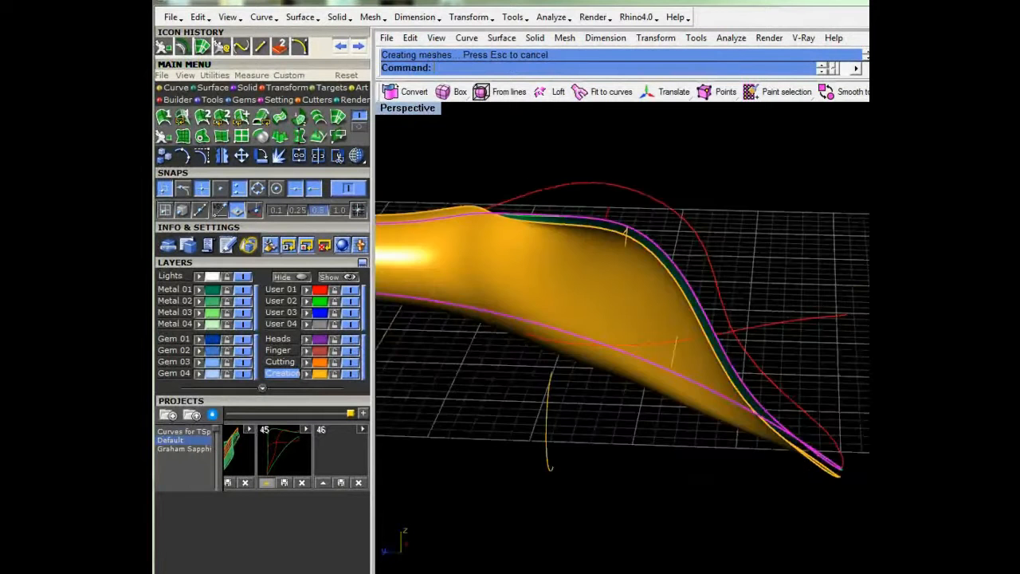
- Orbit the Perspective view to inspect the offset petal's thickness
drag(621, 319, 606, 239)
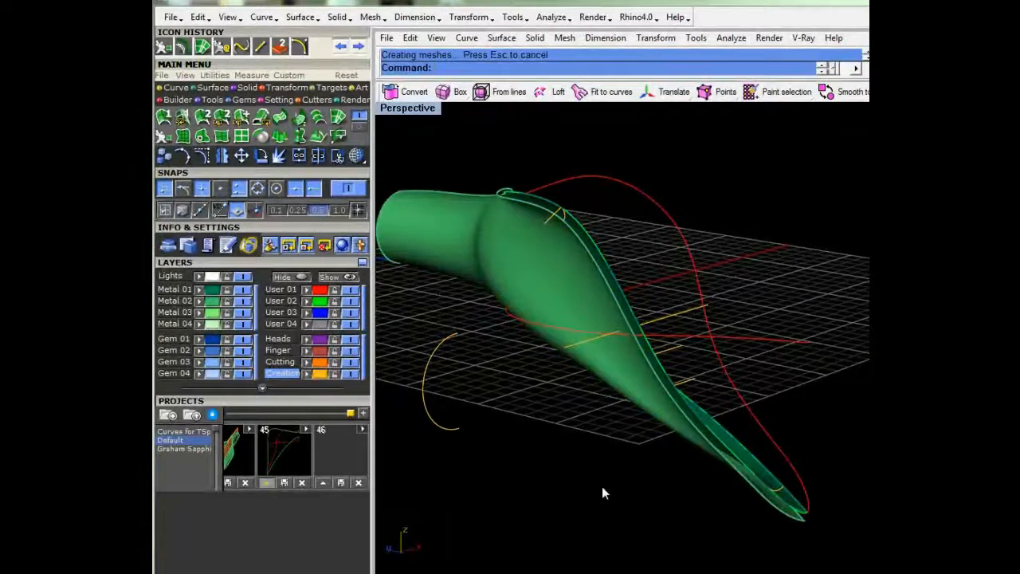
drag(604, 492, 604, 318)
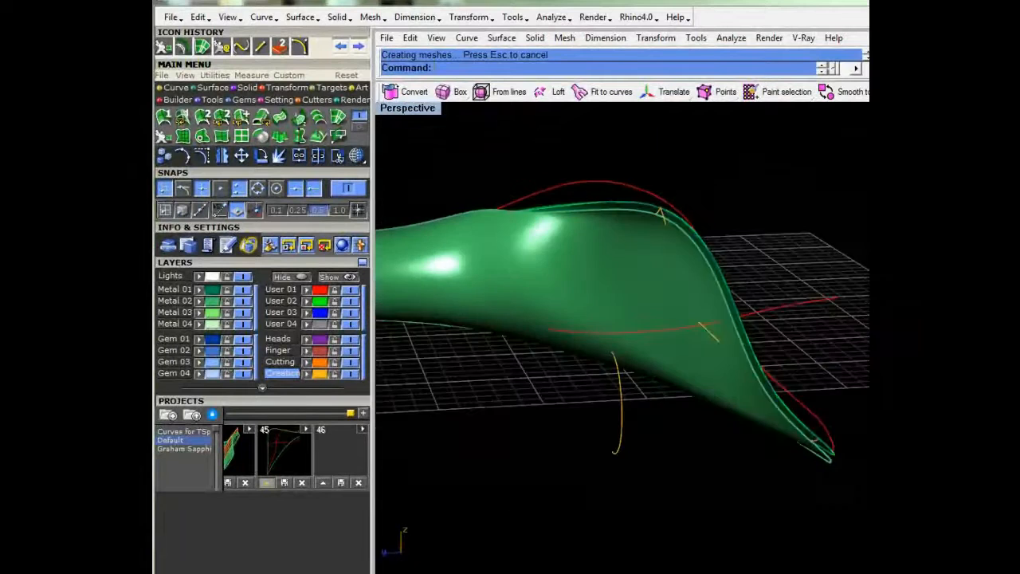
drag(638, 318, 565, 470)
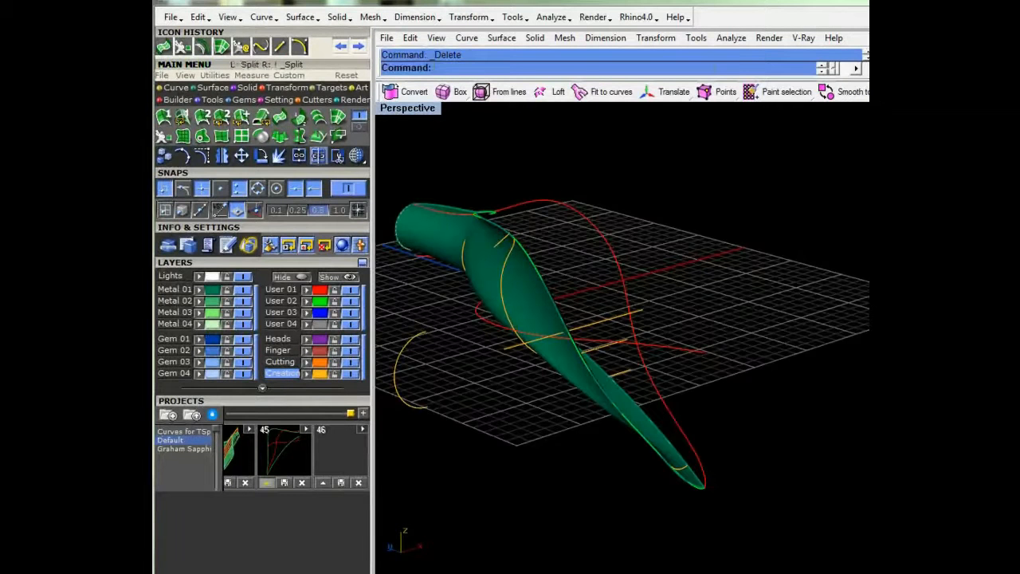
- Undo the offset solid so only the thin petal surface half remains
click(162, 44)
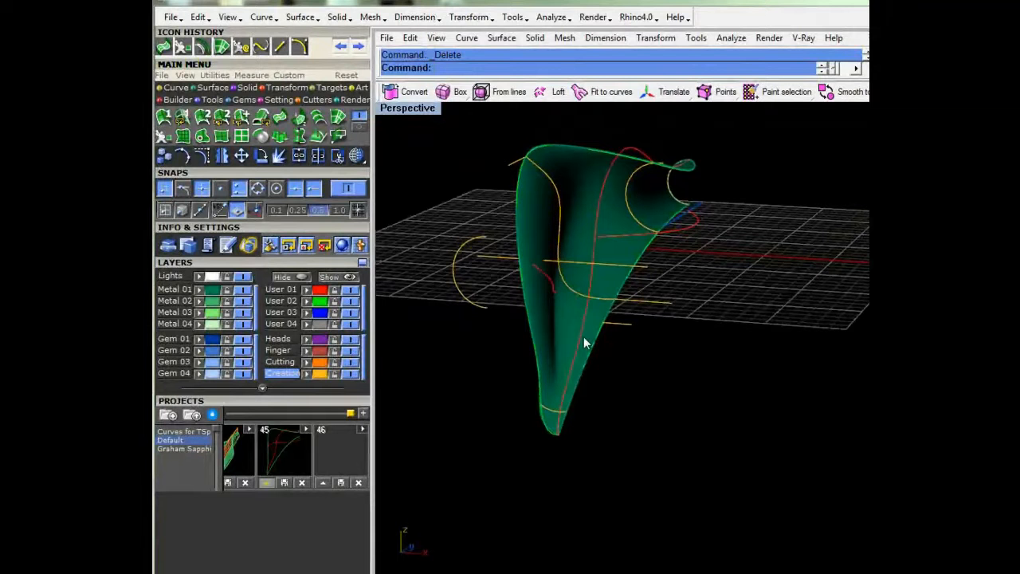
mouse_move(561, 349)
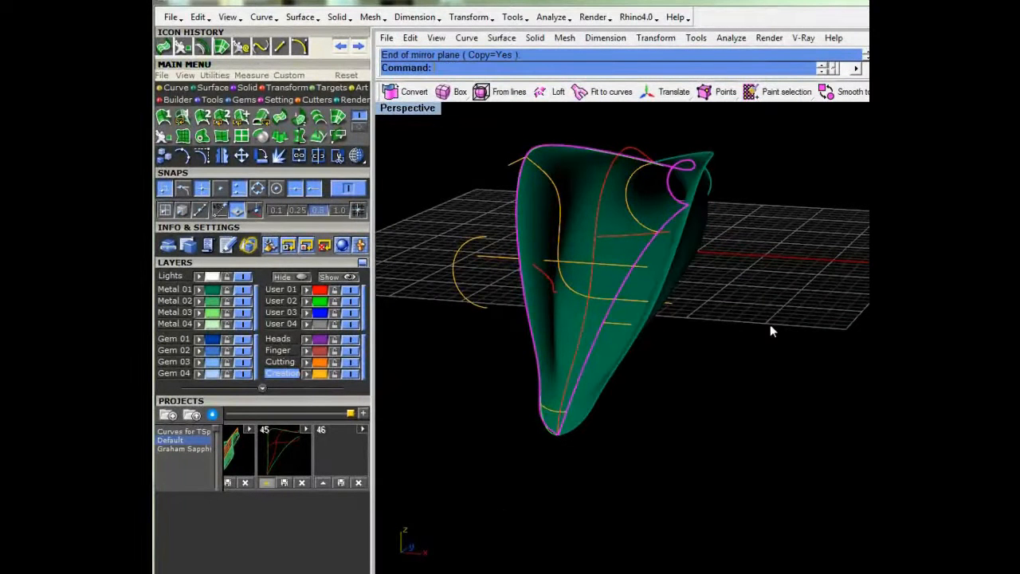
- Orbit the Perspective view to see both mirrored petal halves
drag(771, 330, 698, 290)
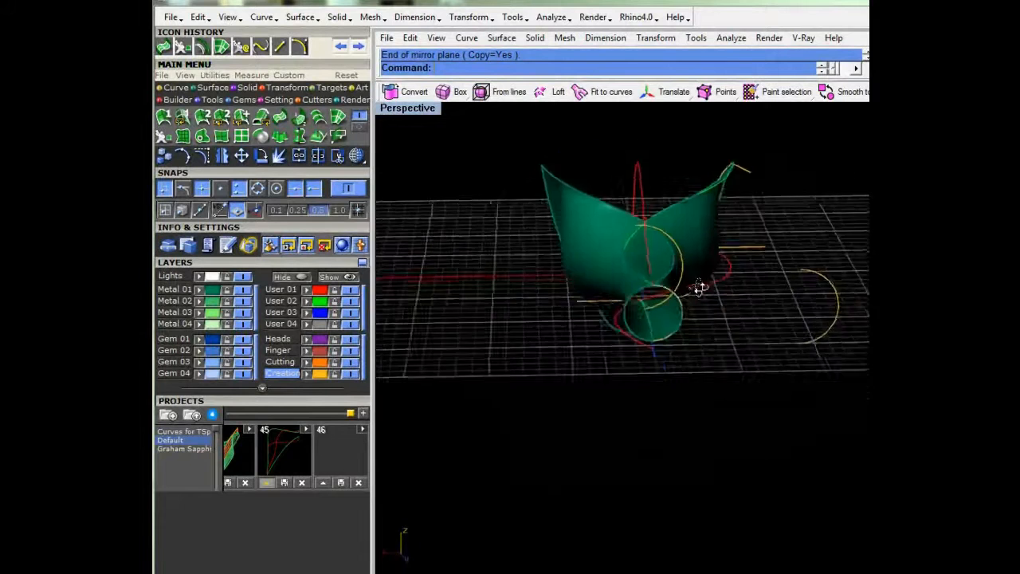
drag(698, 290, 652, 220)
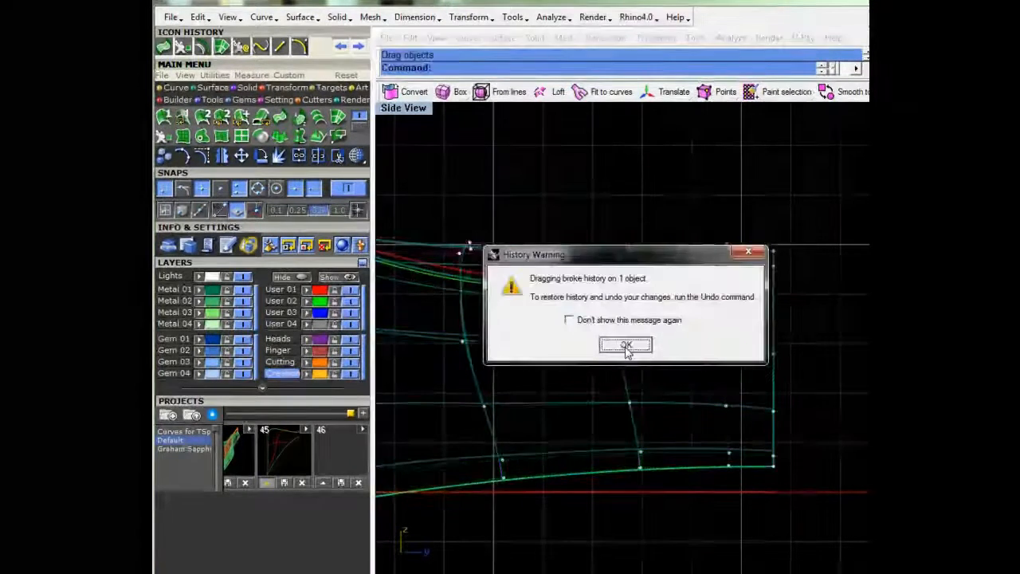
- Accept the History Warning, keeping the dragged petal control points in place
click(625, 344)
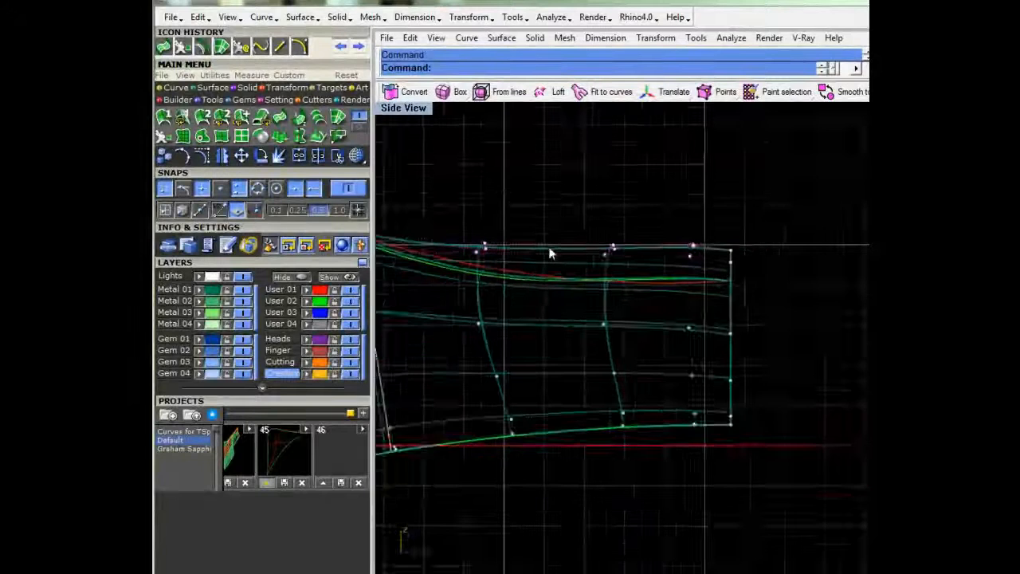